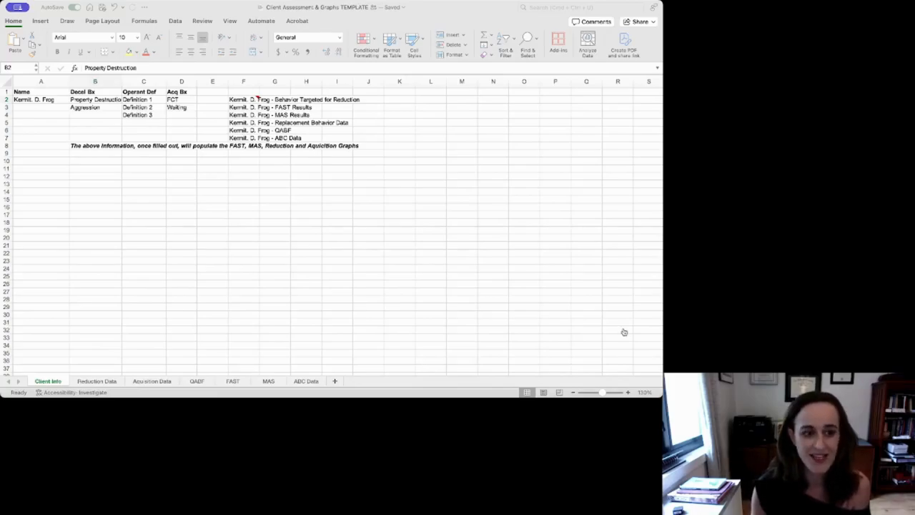
# Review the Client Info behaviour entries and definitions, glance at FAST, then go to Reduction Data.
pyautogui.click(95, 99)
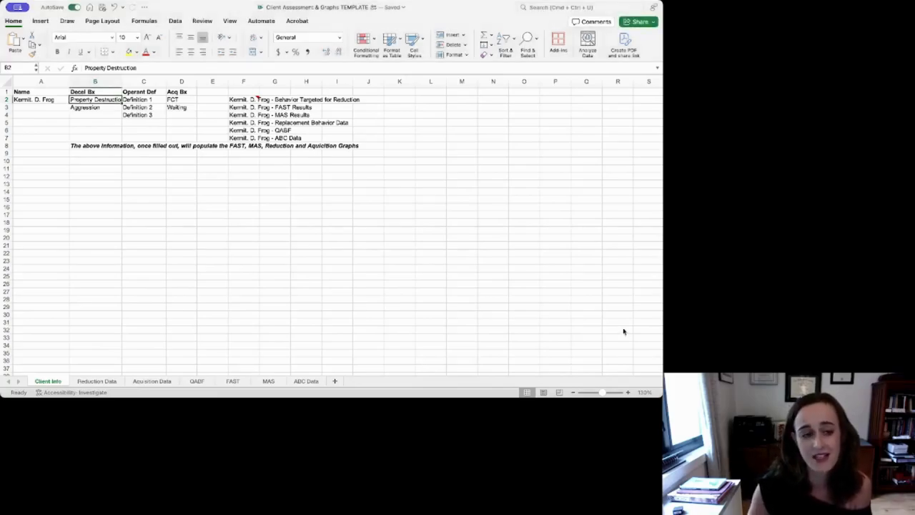
pyautogui.click(41, 114)
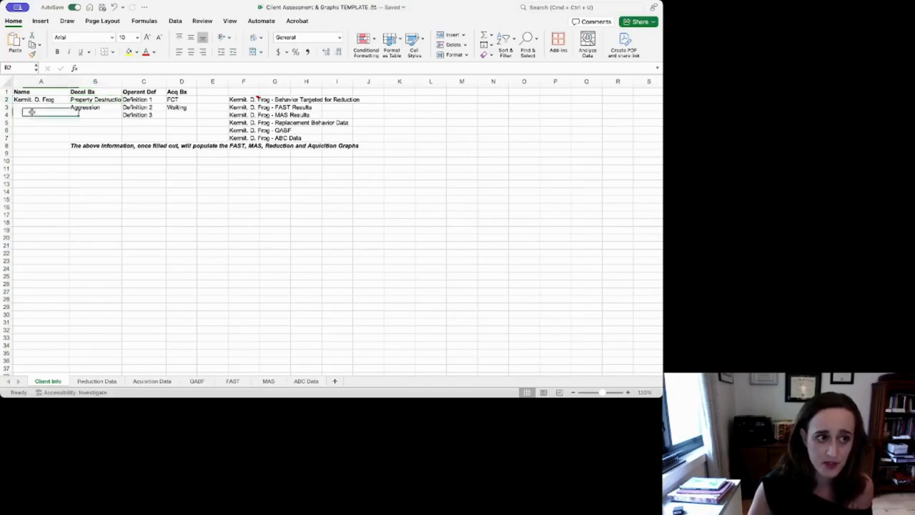
pyautogui.click(41, 99)
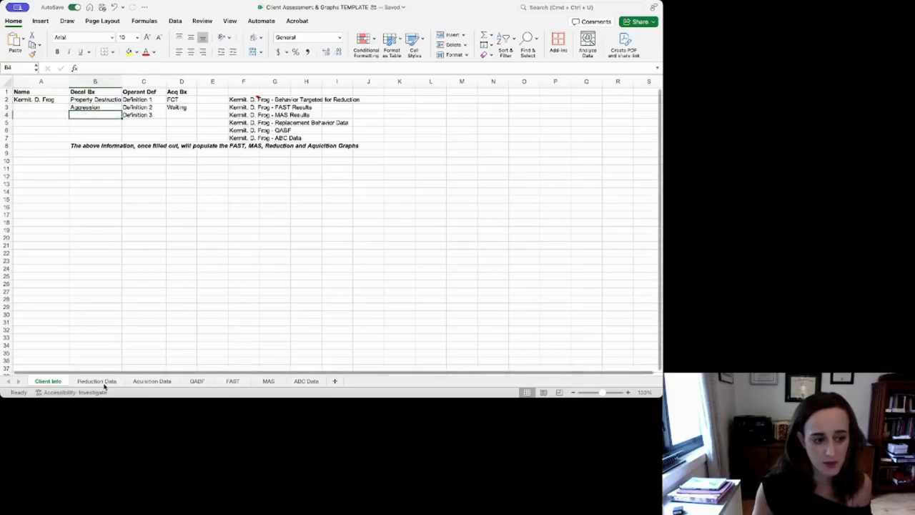
pyautogui.click(94, 100)
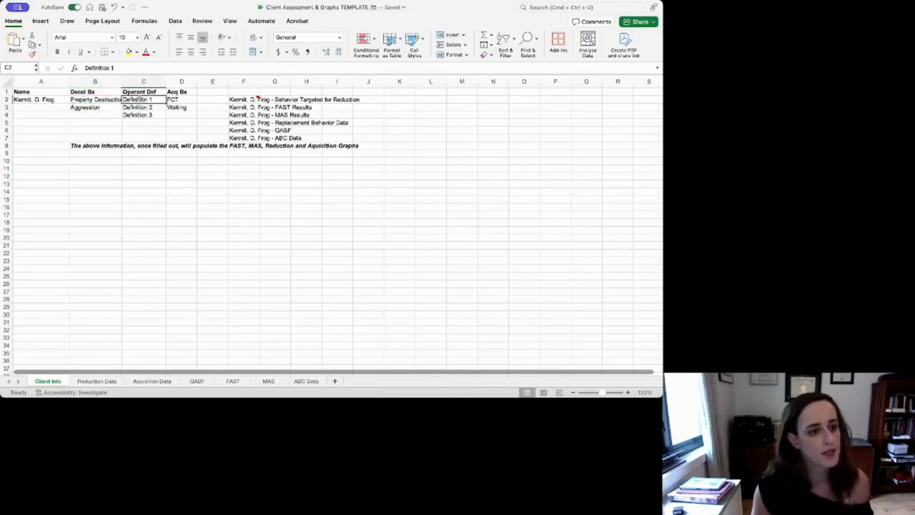
pyautogui.moveTo(235, 367)
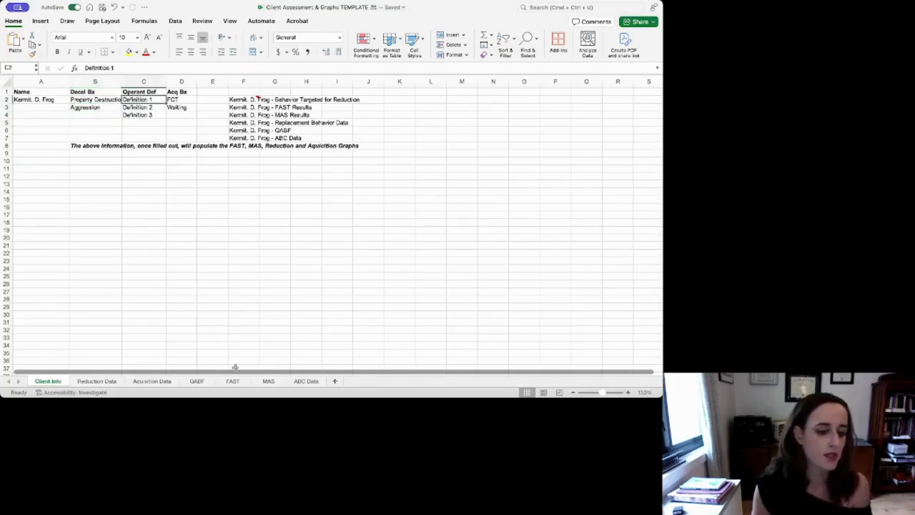
pyautogui.click(232, 380)
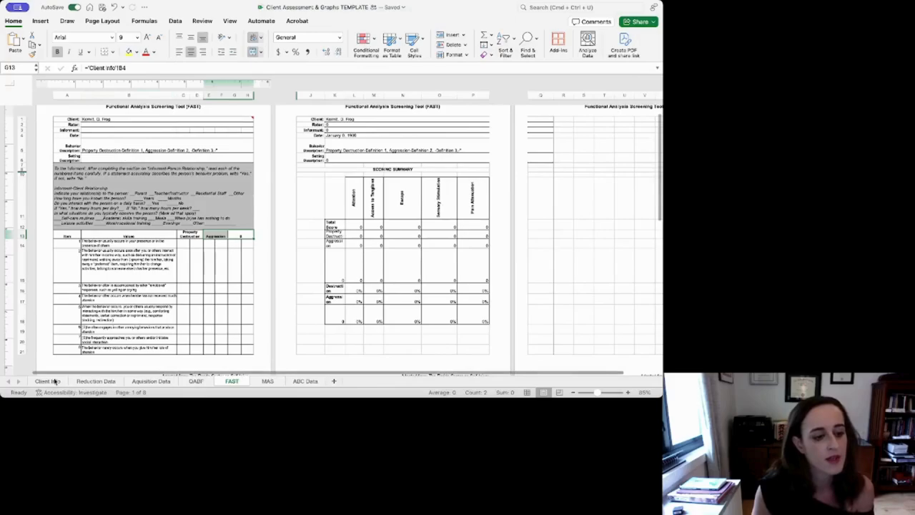
pyautogui.click(48, 381)
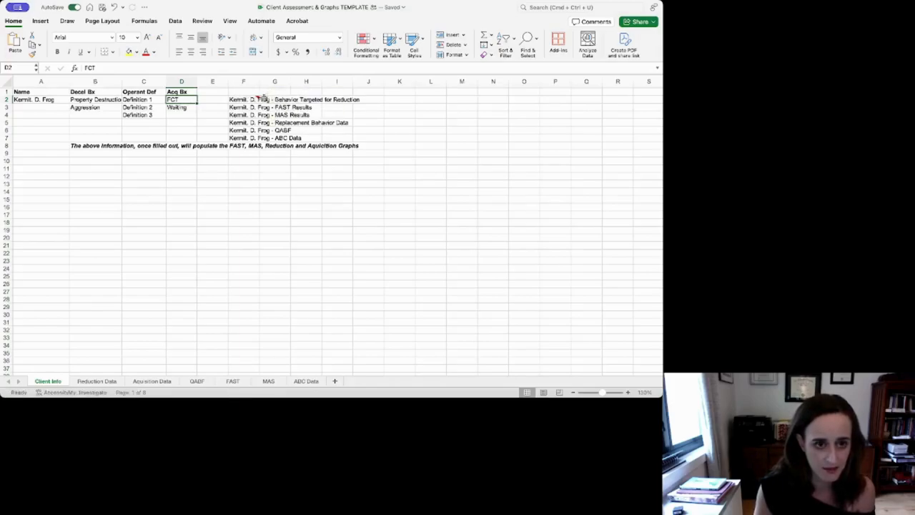
pyautogui.moveTo(318, 133)
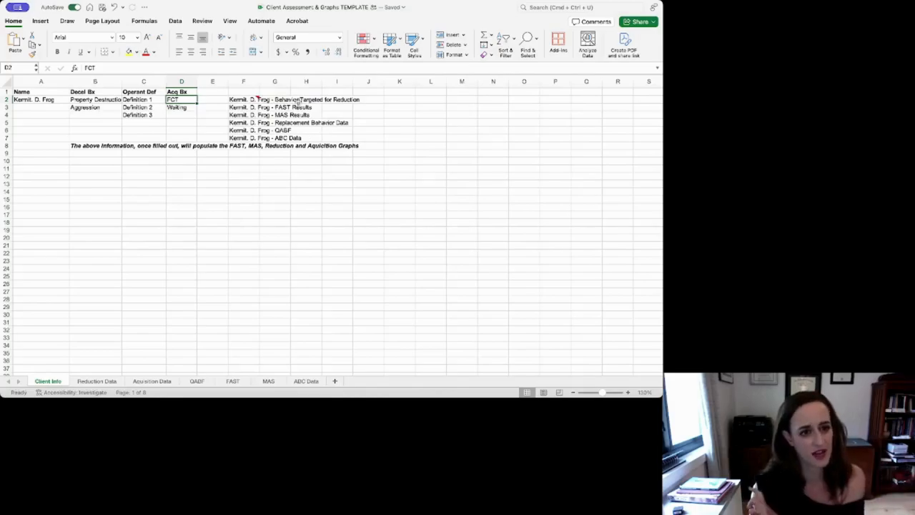
pyautogui.click(96, 380)
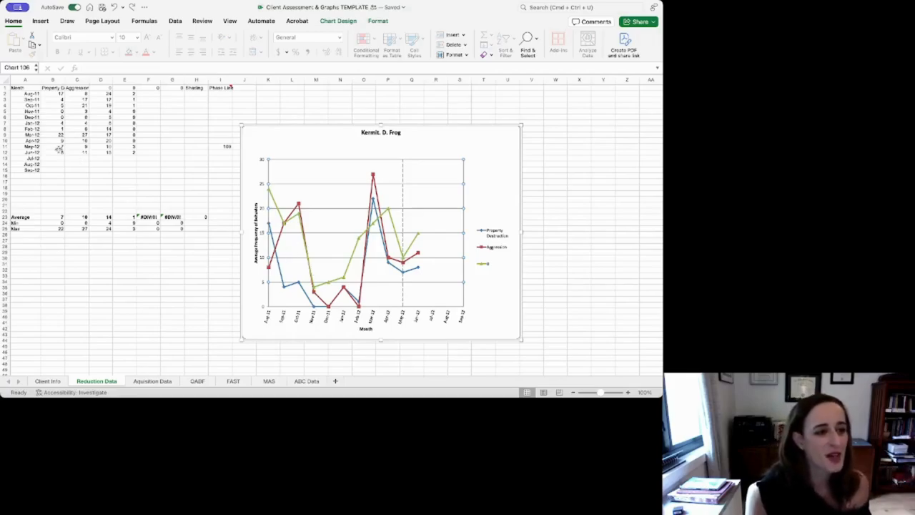
# Enter 6/5/24 and 6/12/24 in column A and fill weekly dates down.
pyautogui.click(16, 87)
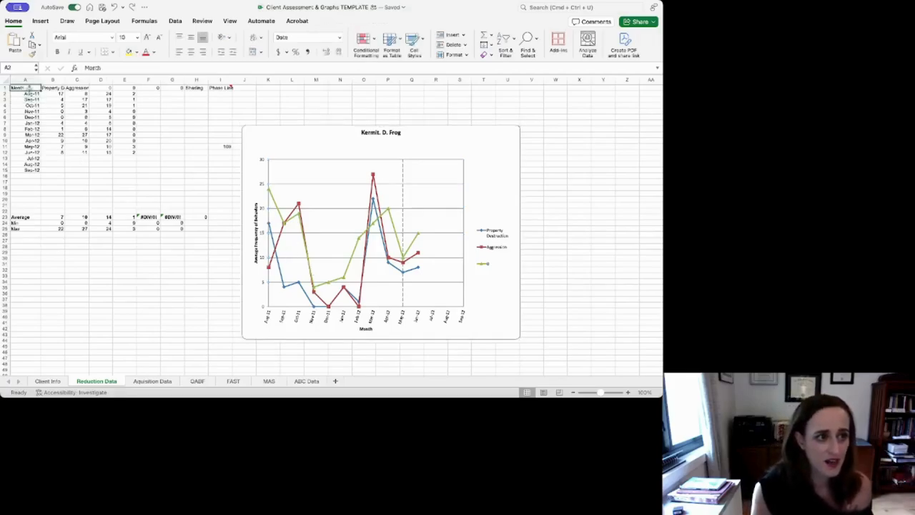
pyautogui.click(25, 92)
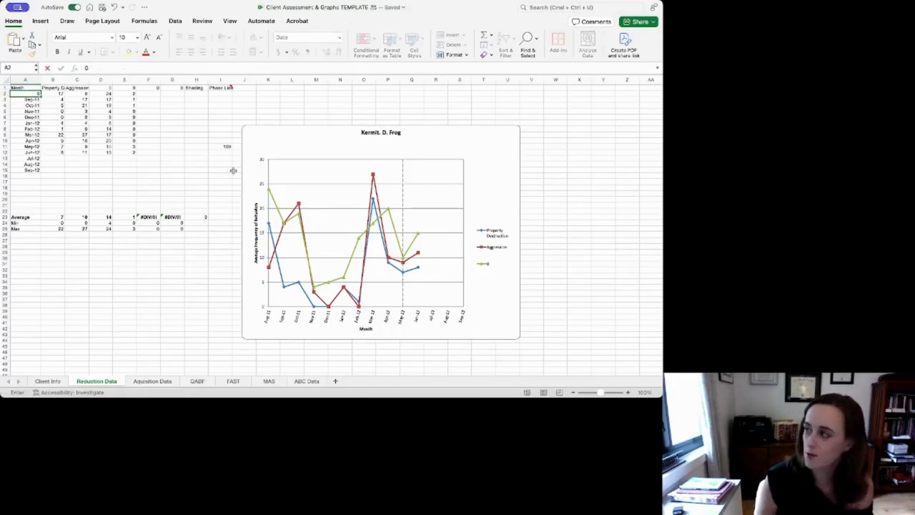
pyautogui.write('06/35/')
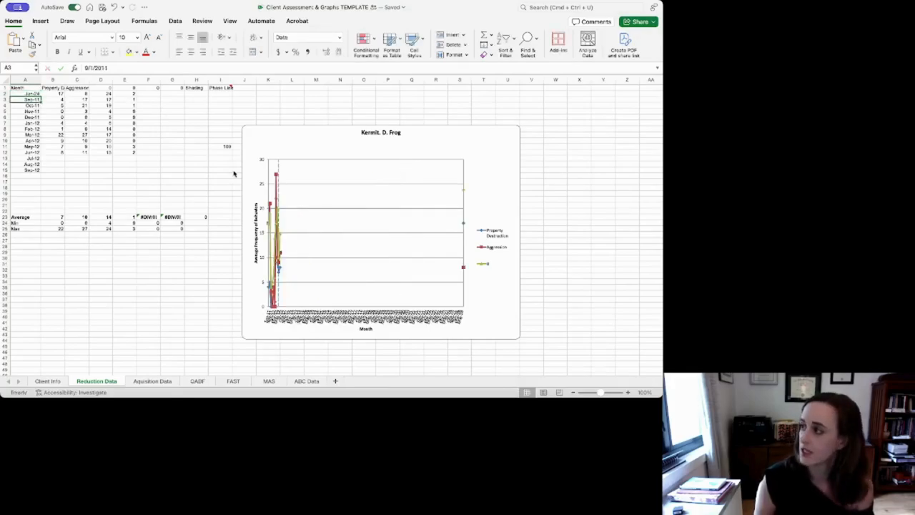
pyautogui.write('06/12/')
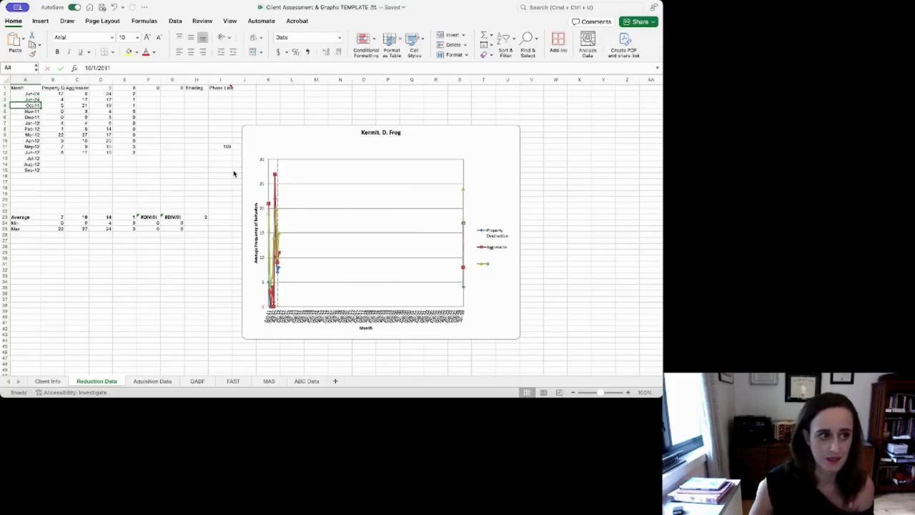
pyautogui.click(25, 93)
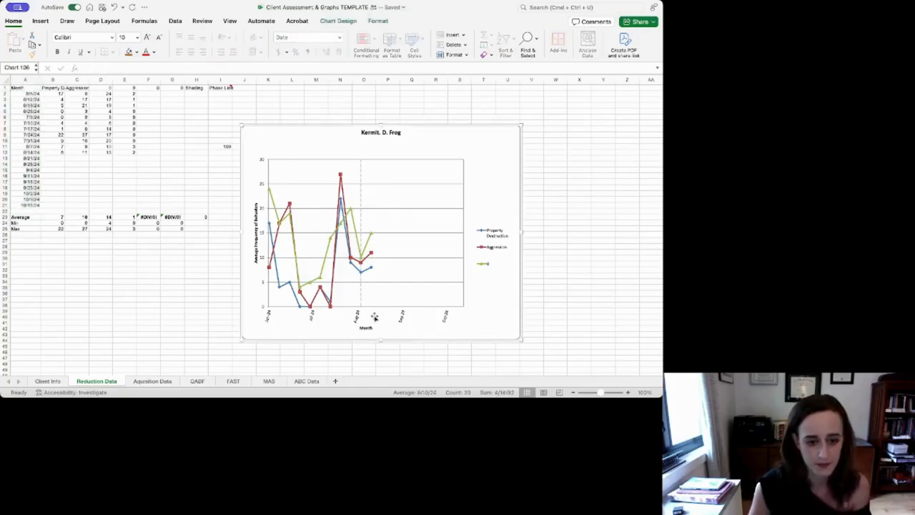
# Clear the unused third behaviour column, leaving the chart with Property Destruction and Aggression only.
pyautogui.click(350, 261)
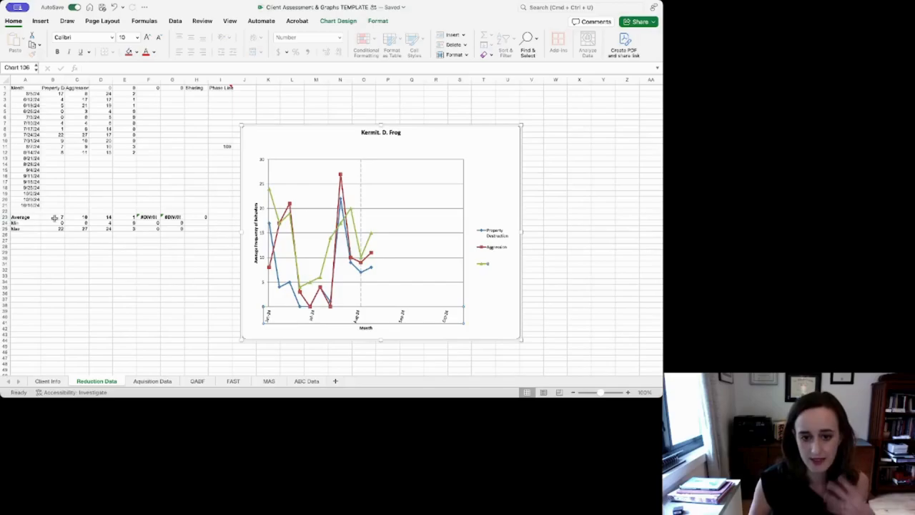
pyautogui.moveTo(336, 320)
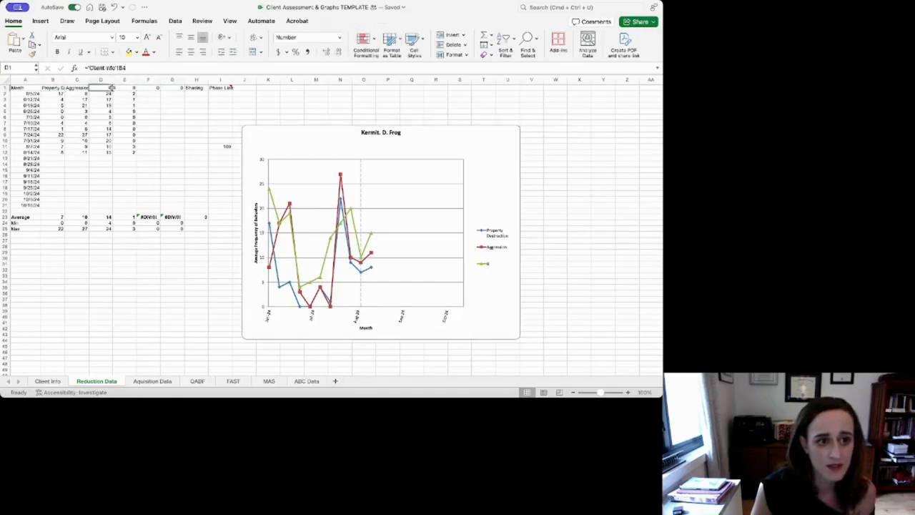
pyautogui.click(171, 87)
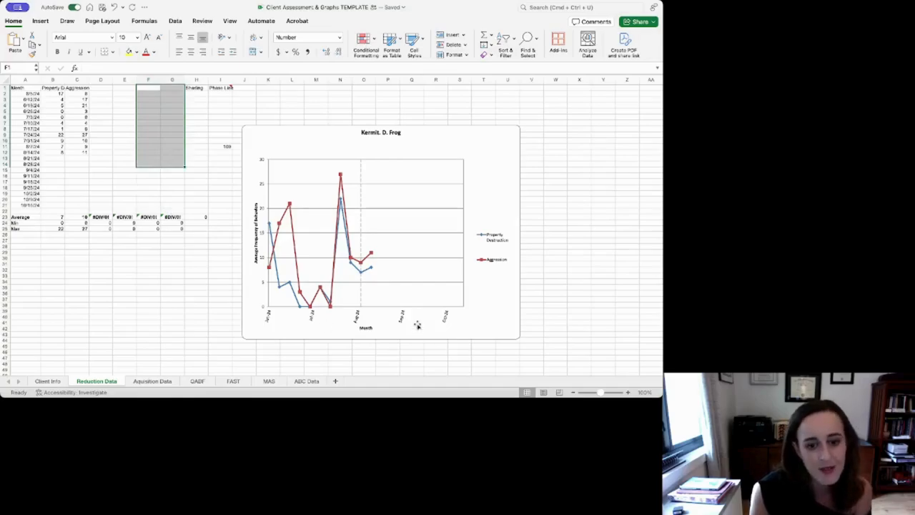
pyautogui.click(381, 325)
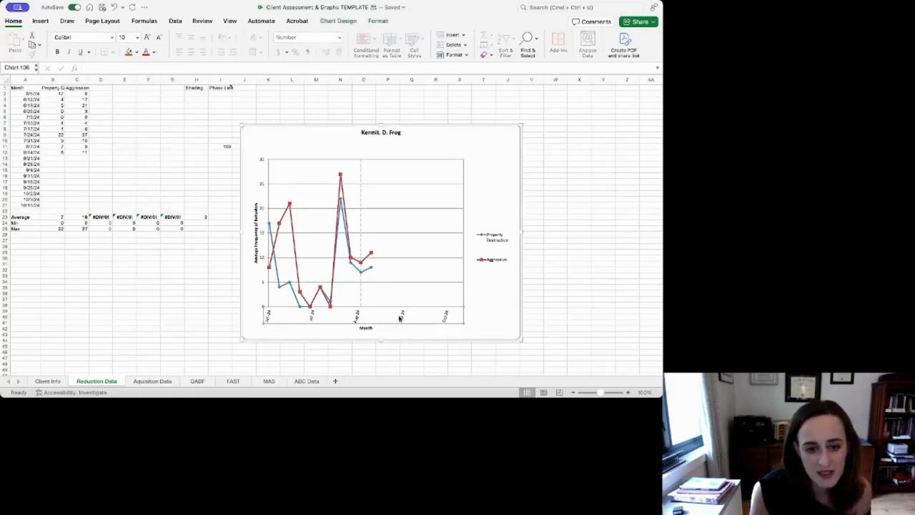
pyautogui.click(350, 261)
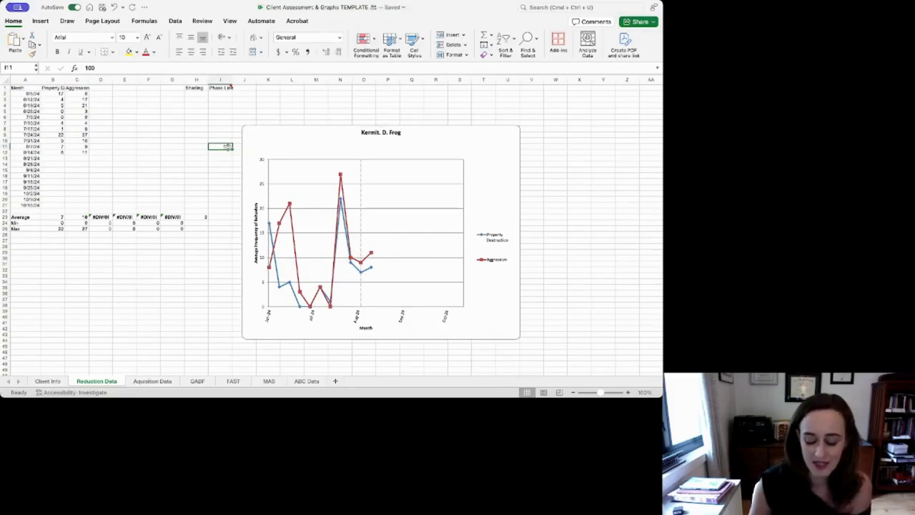
# Move the phase-line value 100 to a new 7/15/24 row and select the chart.
pyautogui.click(220, 122)
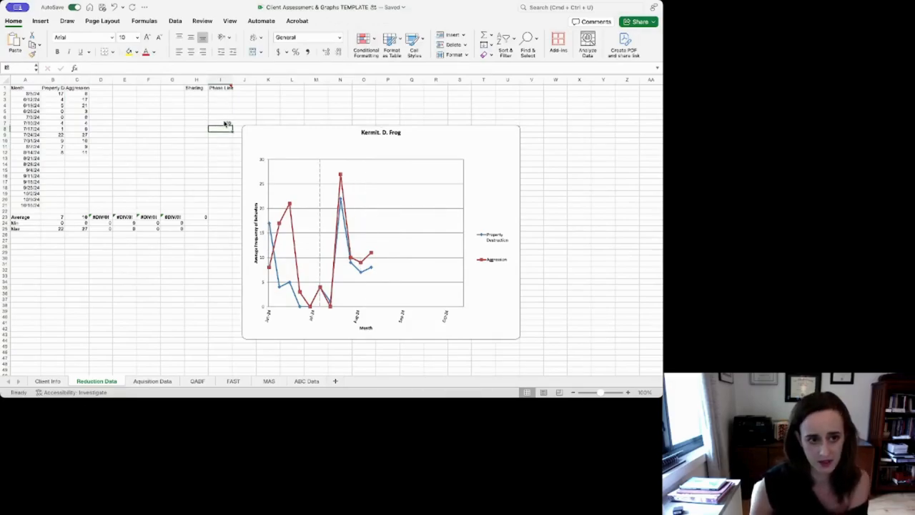
pyautogui.write('100')
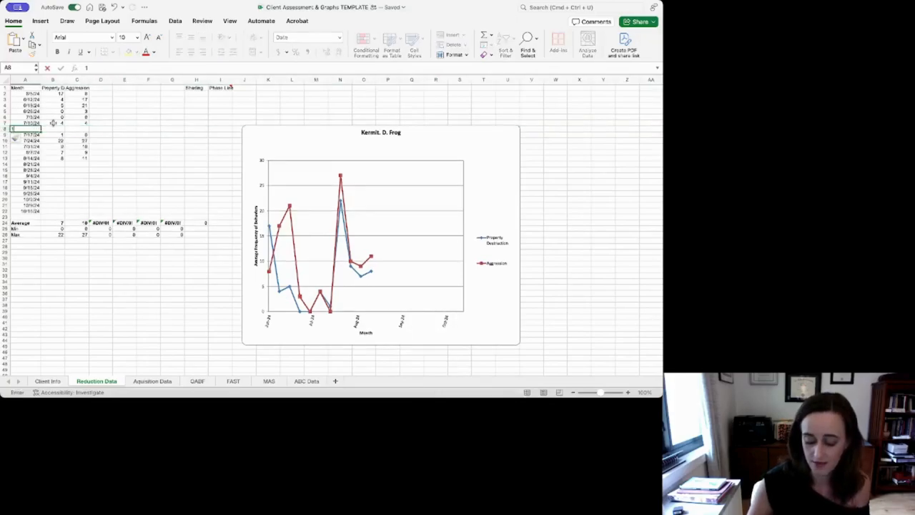
pyautogui.write('7/')
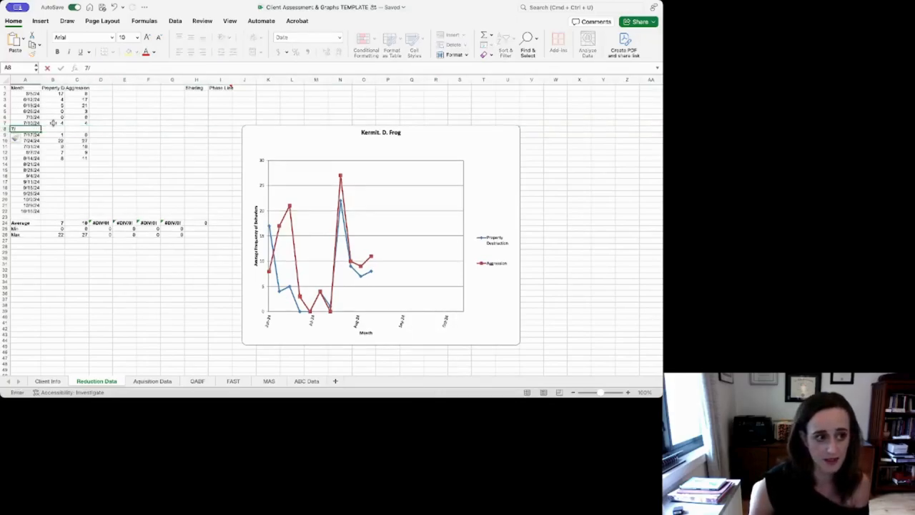
pyautogui.write('7/15/24')
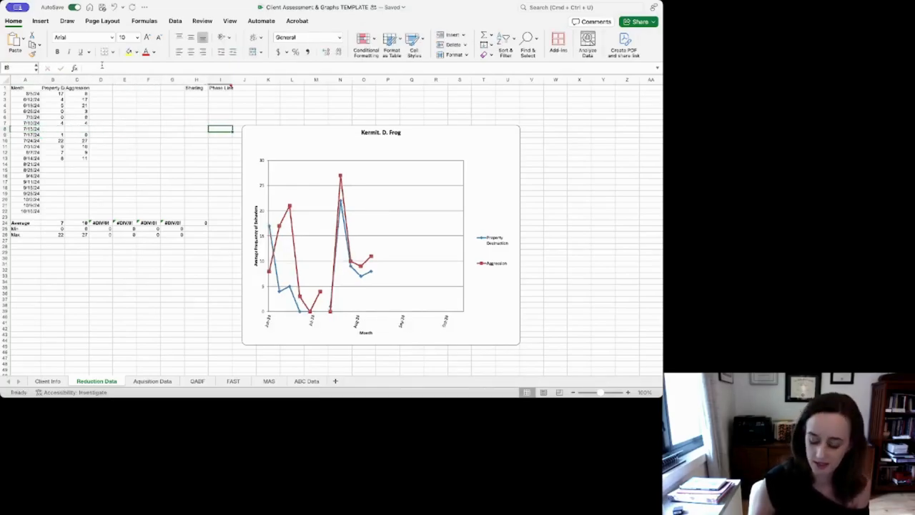
pyautogui.write('100')
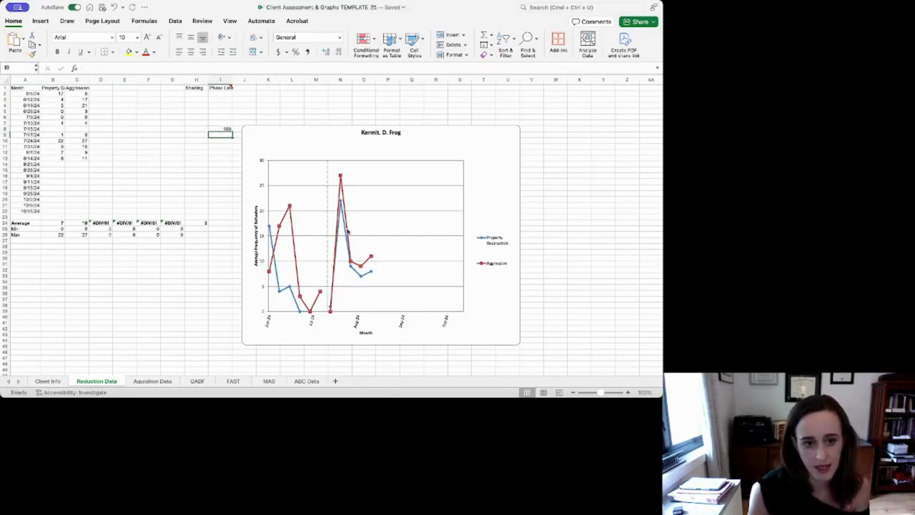
pyautogui.moveTo(278, 202)
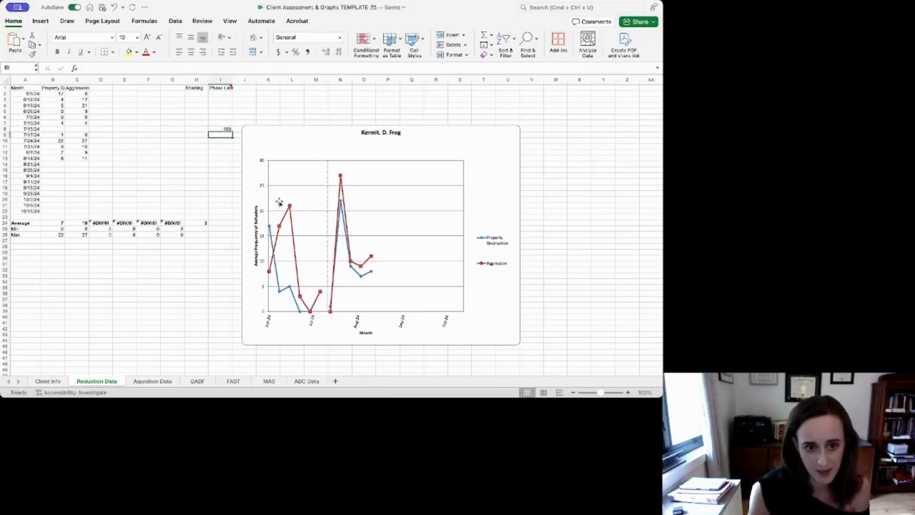
pyautogui.moveTo(408, 301)
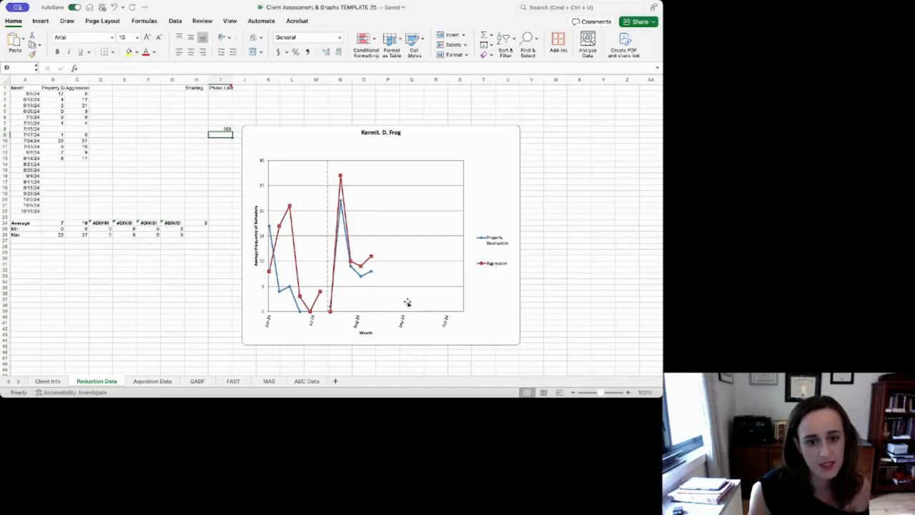
pyautogui.moveTo(323, 239)
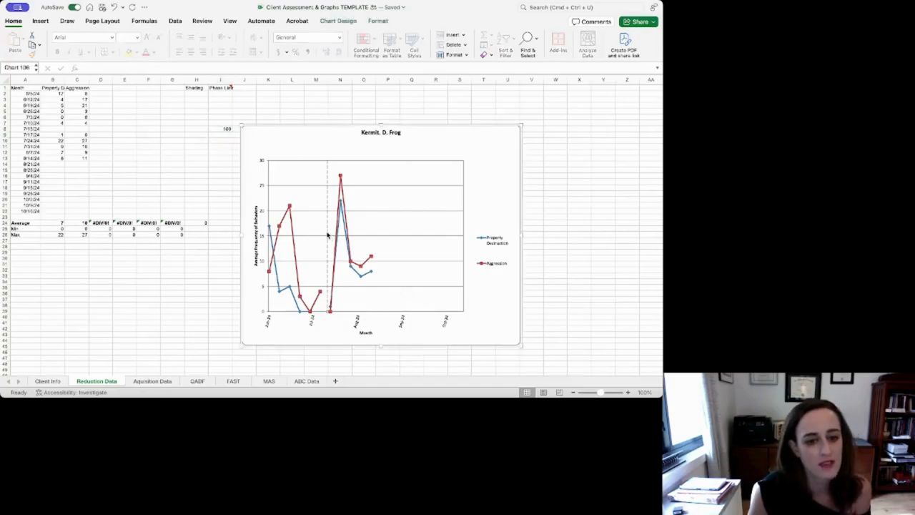
pyautogui.click(325, 232)
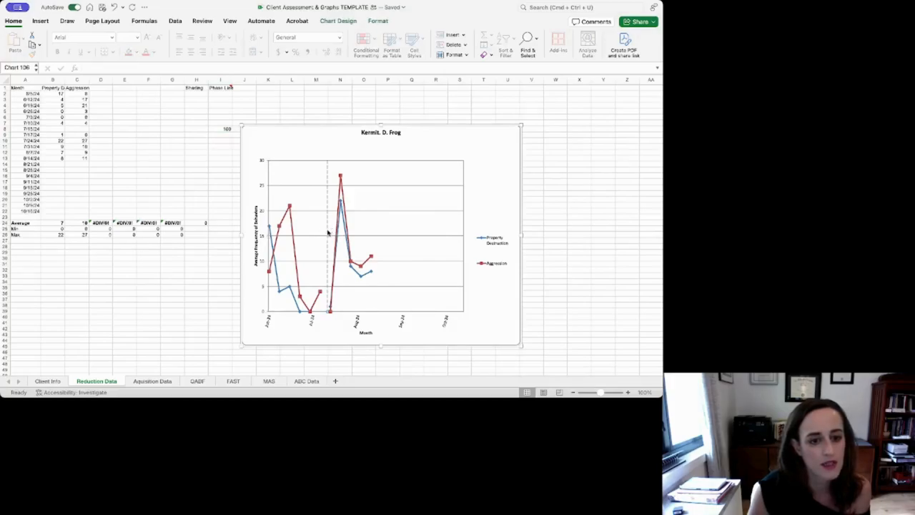
pyautogui.click(364, 236)
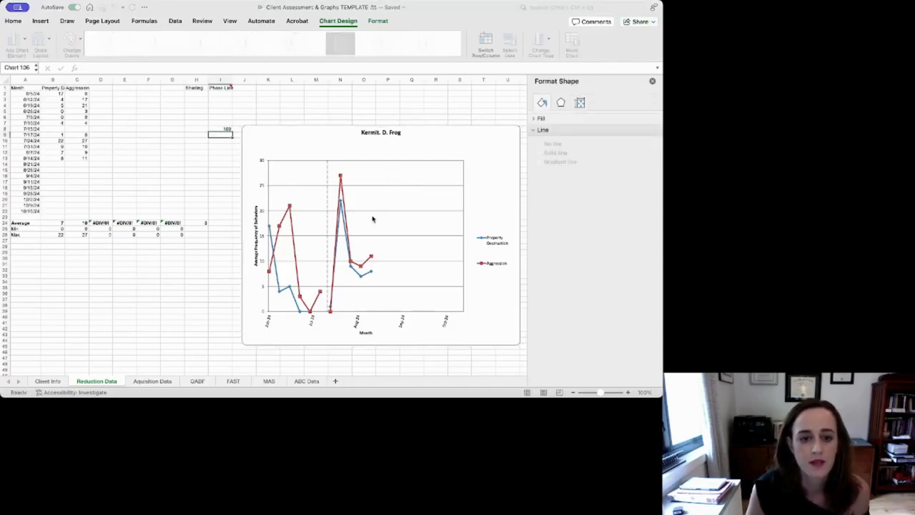
pyautogui.moveTo(505, 158)
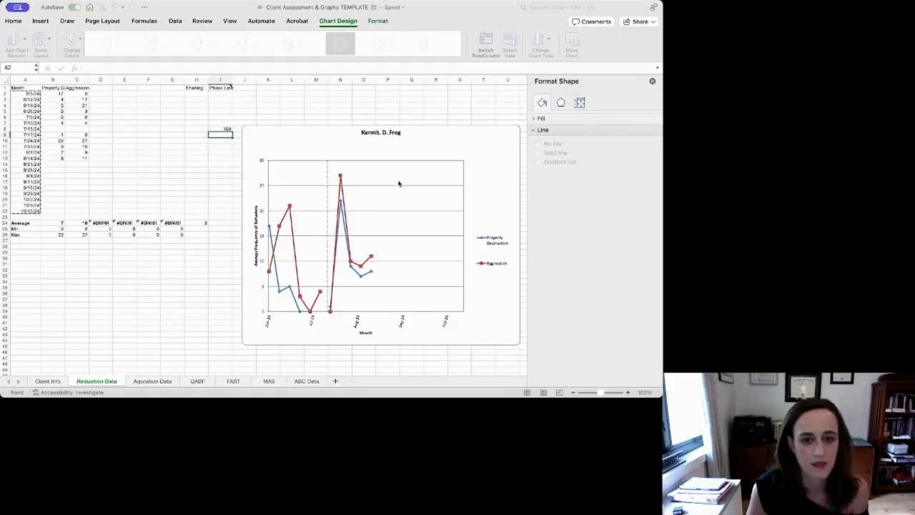
pyautogui.moveTo(514, 233)
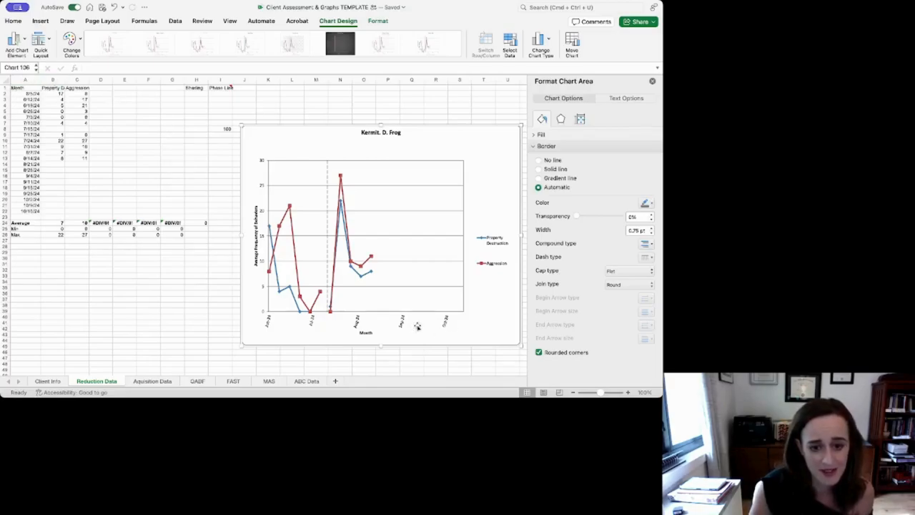
pyautogui.moveTo(358, 307)
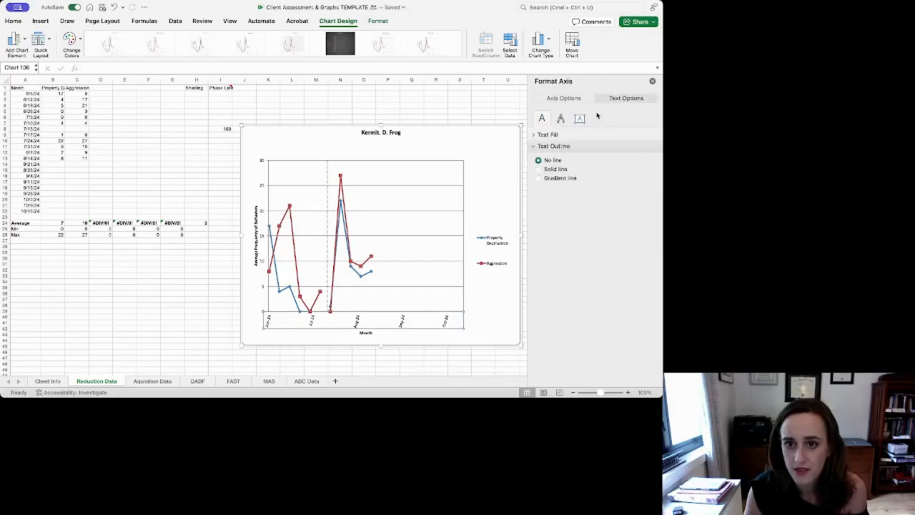
# Switch the Format Axis pane to the Month axis options for m/d/yy date formatting.
pyautogui.click(564, 98)
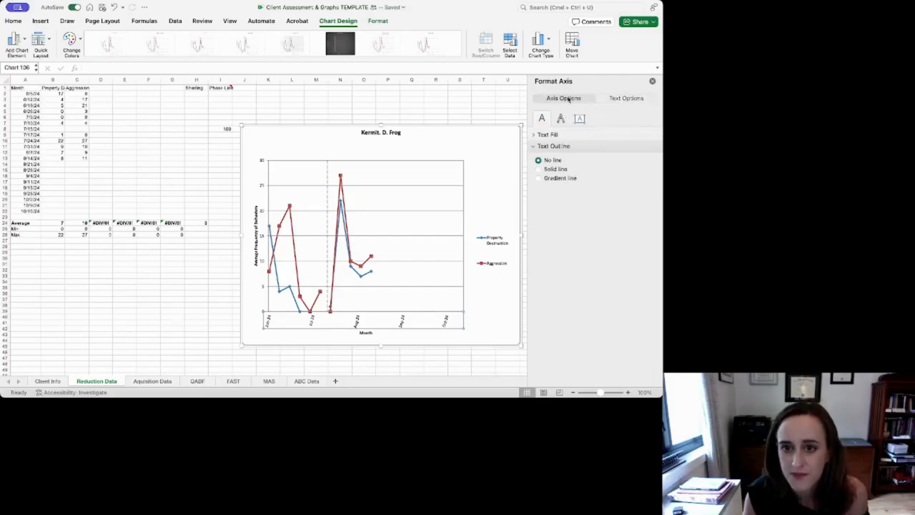
pyautogui.click(598, 118)
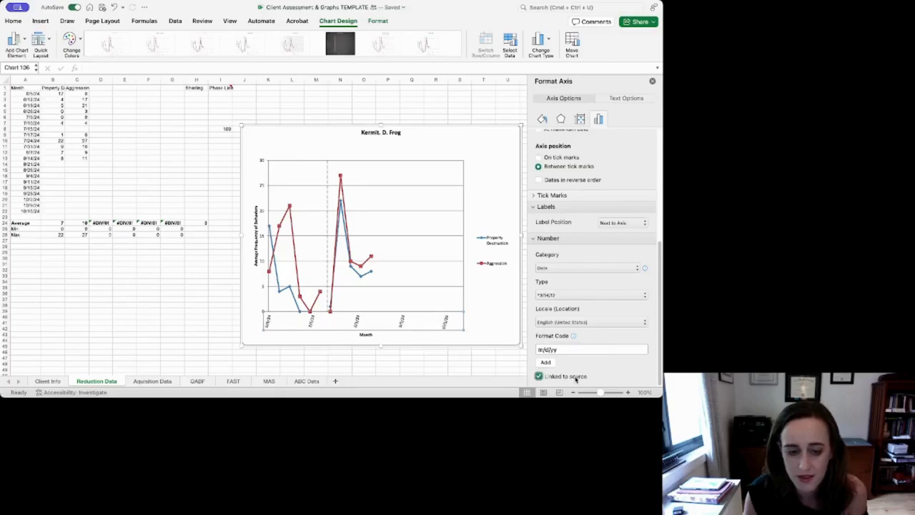
pyautogui.moveTo(606, 320)
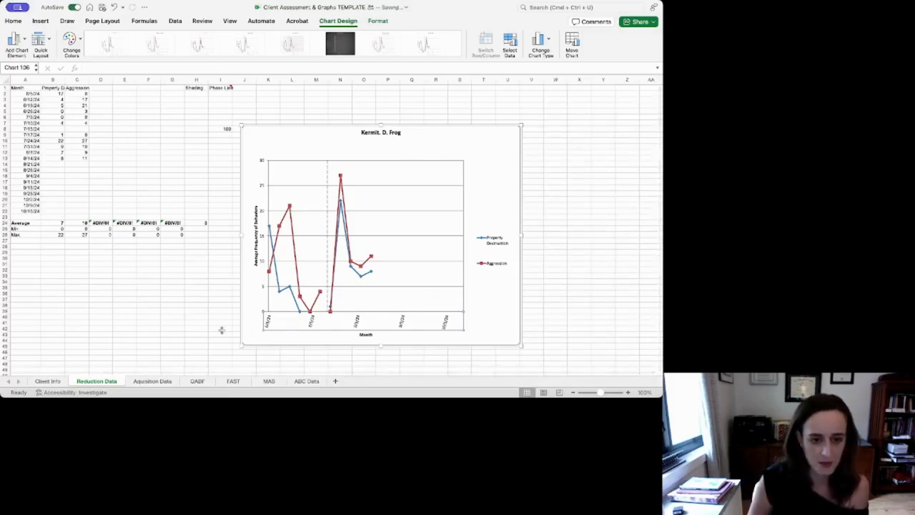
pyautogui.moveTo(463, 323)
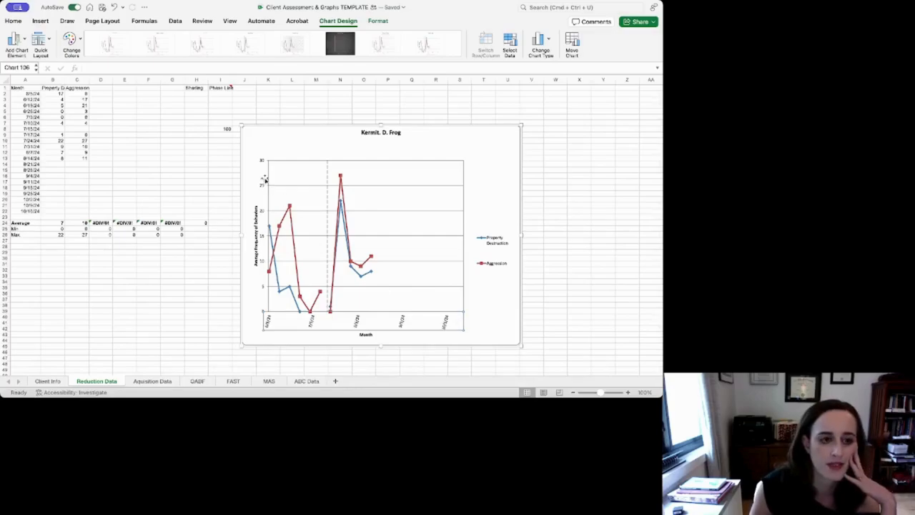
pyautogui.click(196, 111)
pyautogui.write('10')
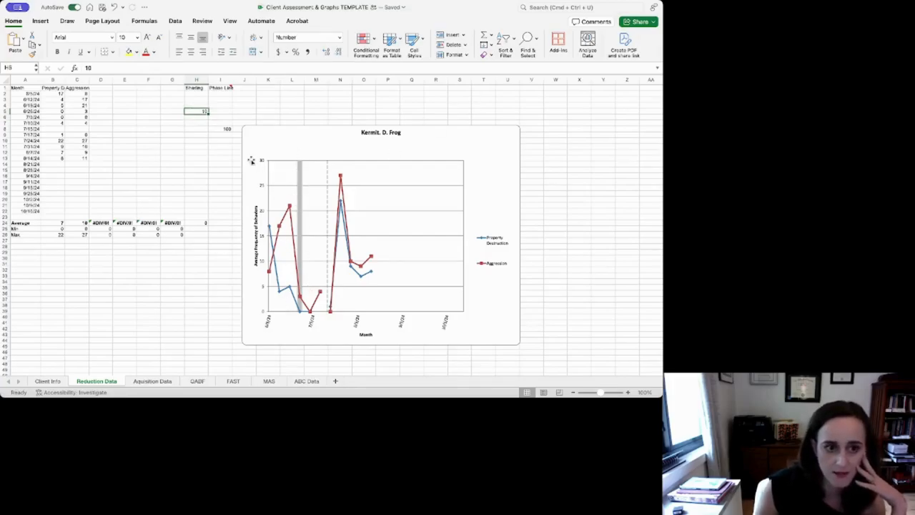
pyautogui.click(220, 111)
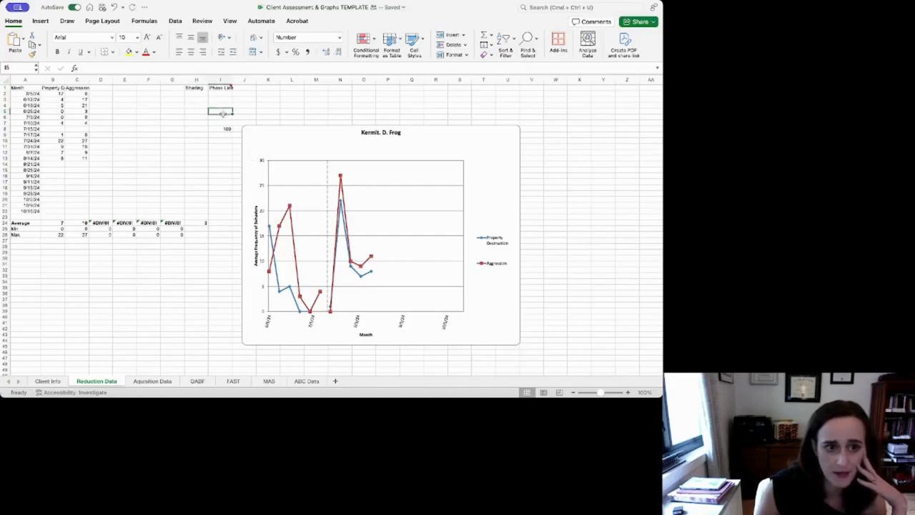
pyautogui.write('10')
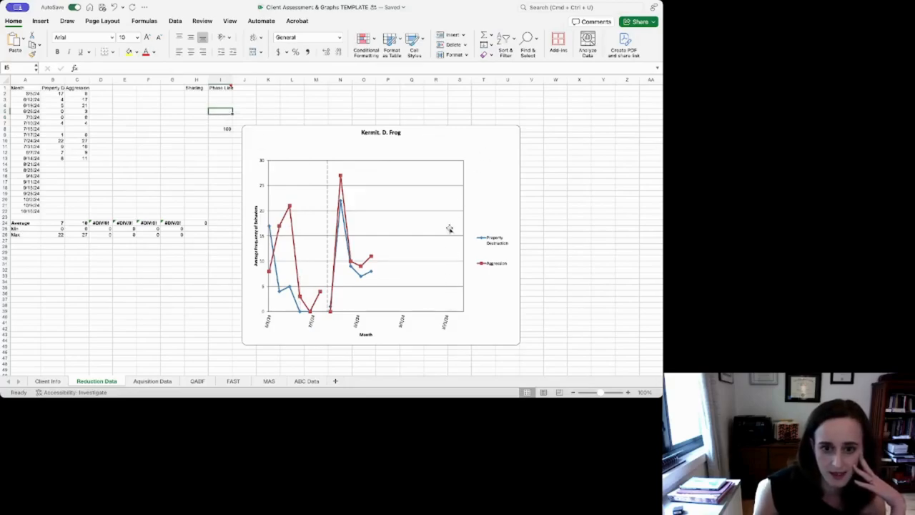
pyautogui.moveTo(472, 270)
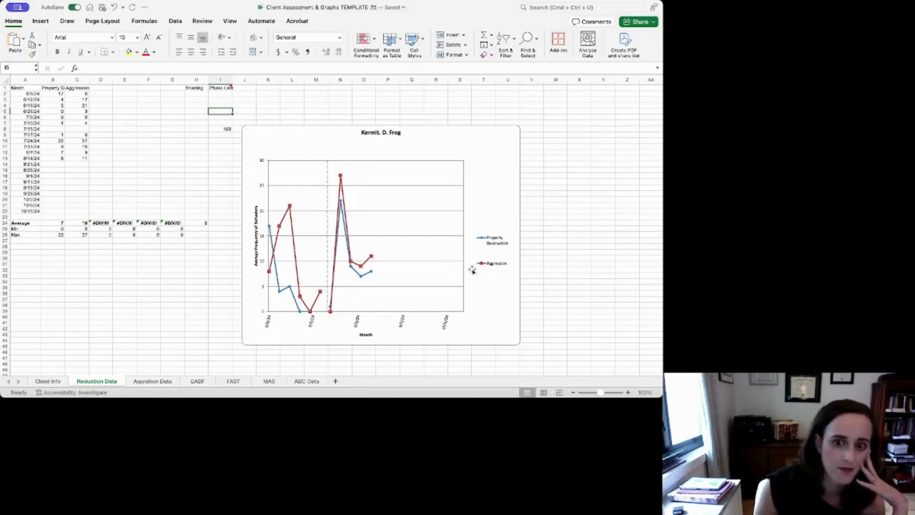
pyautogui.moveTo(464, 312)
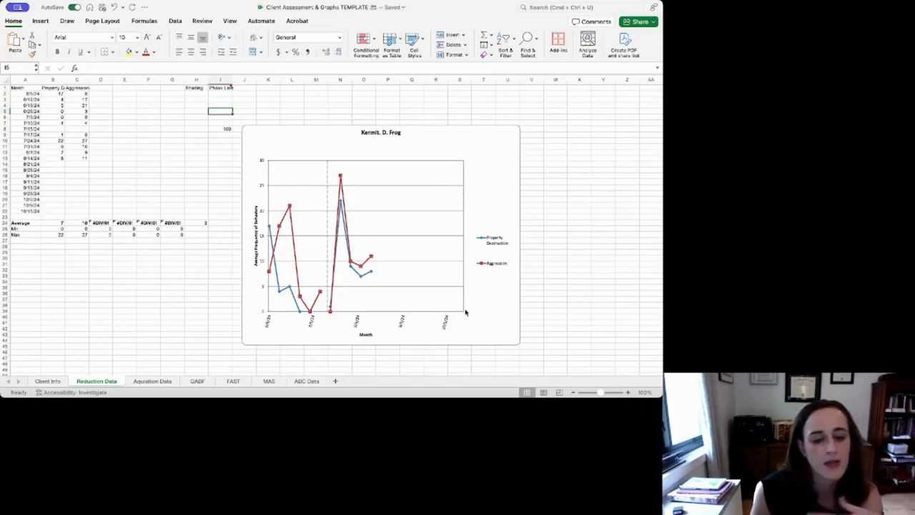
pyautogui.moveTo(331, 355)
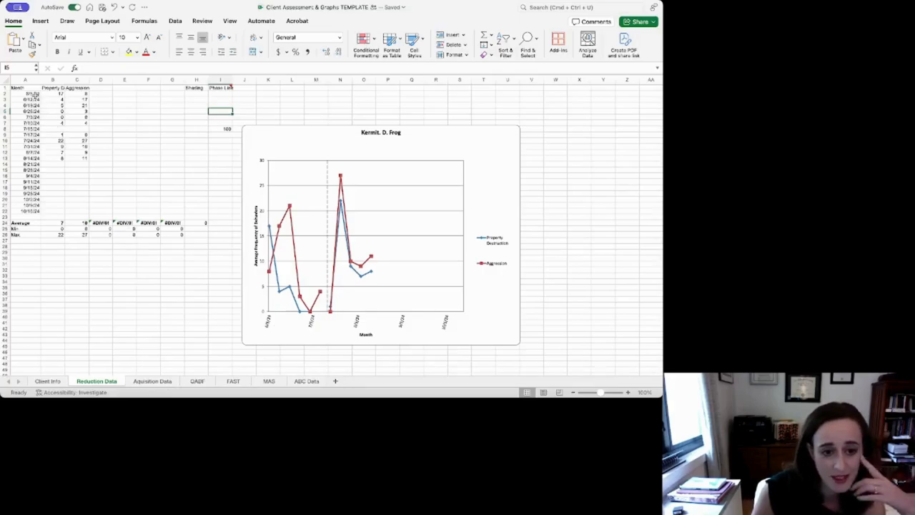
pyautogui.click(151, 380)
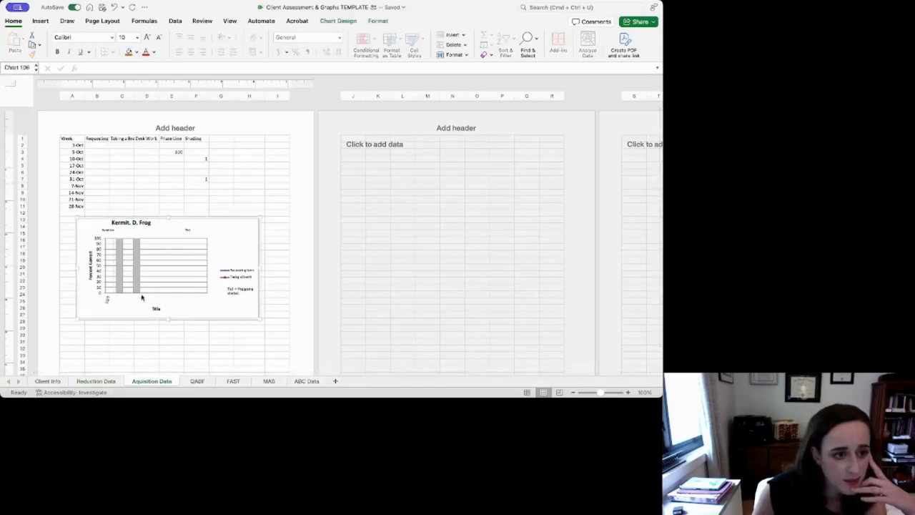
# Try Requesting scores 82, 85 and 90 in Aquisition Data B2:B4, then remove them.
pyautogui.click(195, 158)
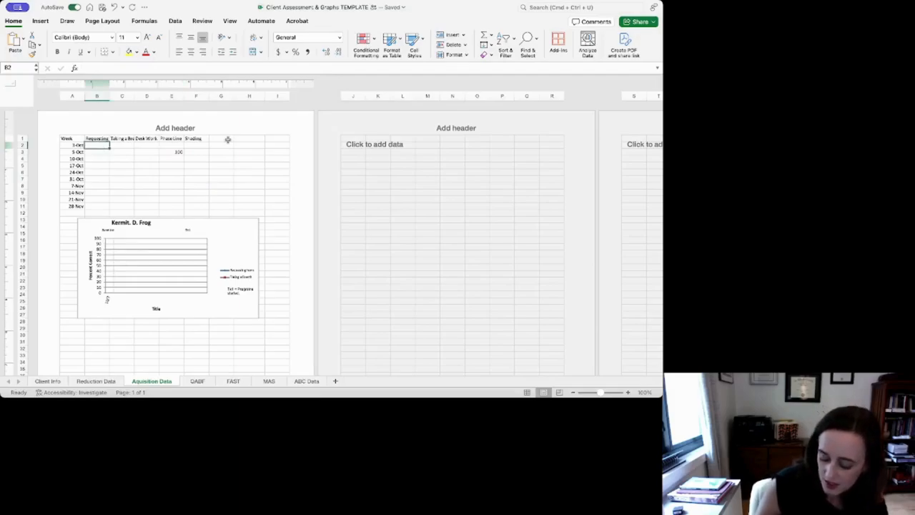
pyautogui.write('82')
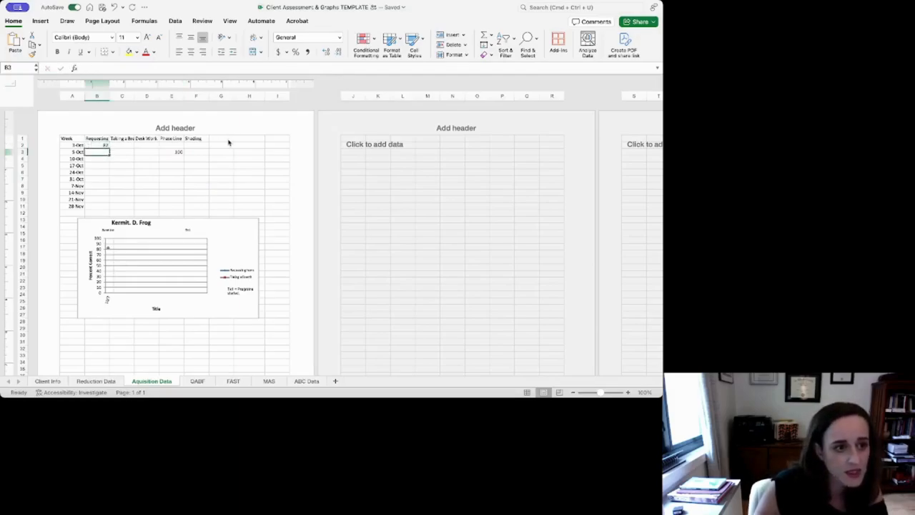
pyautogui.write('85')
pyautogui.click(97, 158)
pyautogui.write('78')
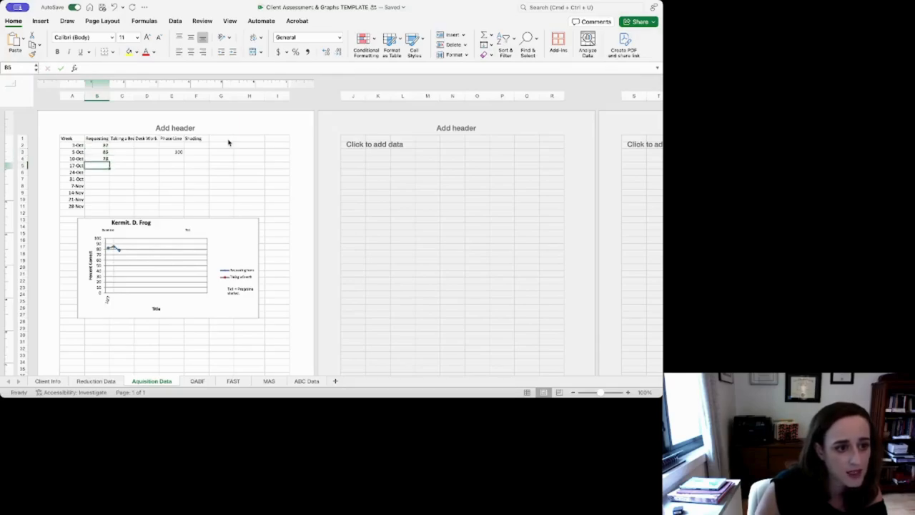
pyautogui.write('90')
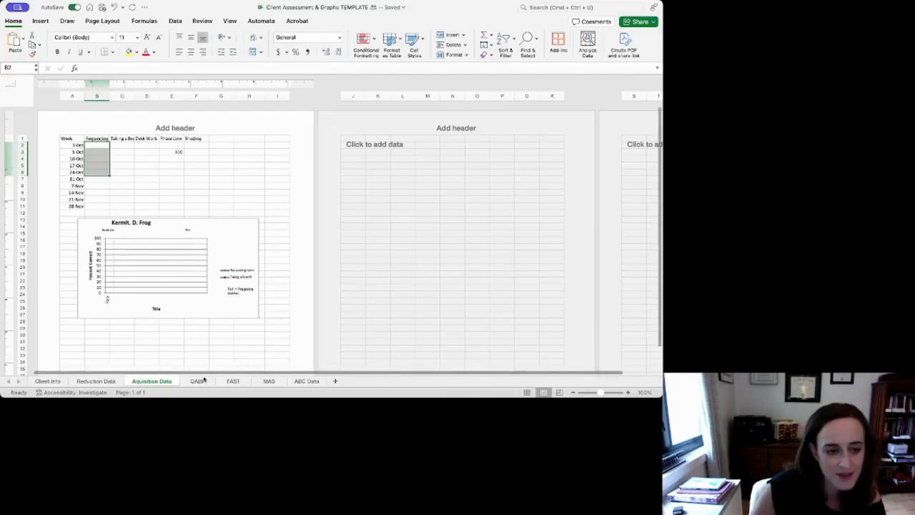
pyautogui.click(196, 380)
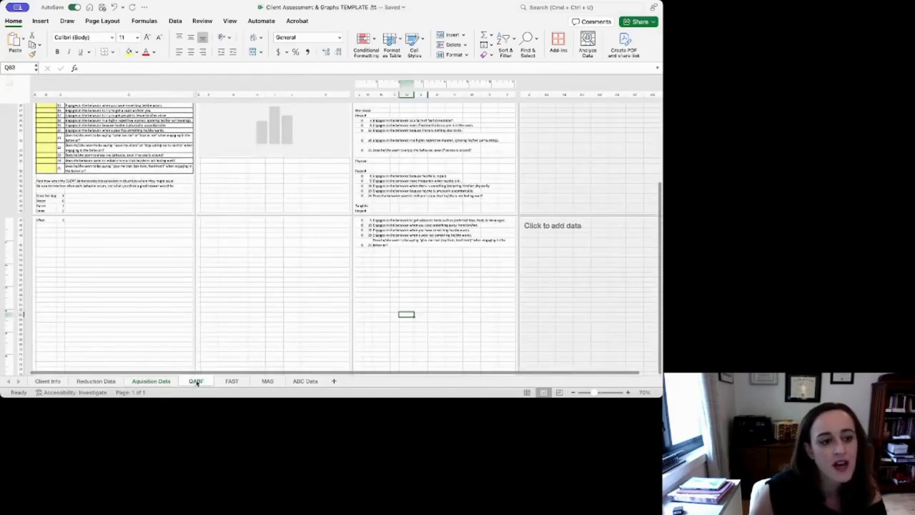
# Review the QABF questionnaire scores, selecting cell B12, then go to FAST.
pyautogui.click(195, 380)
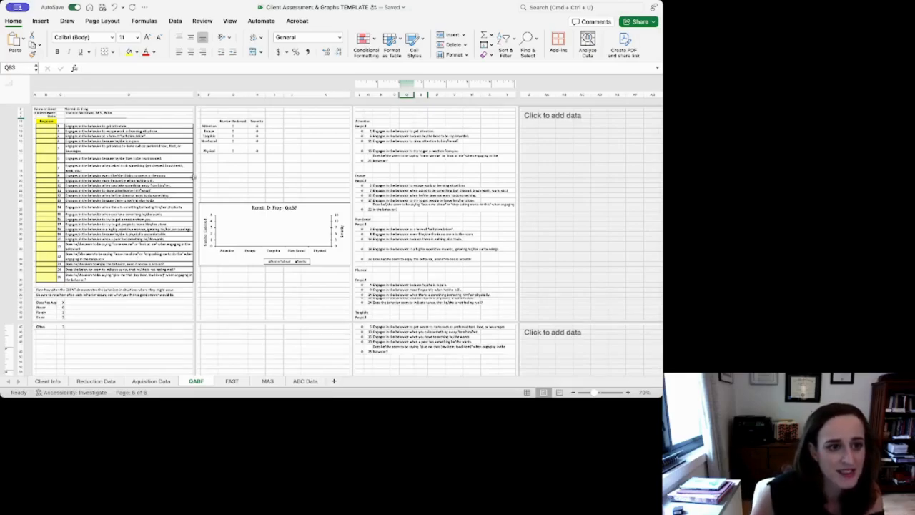
pyautogui.click(48, 126)
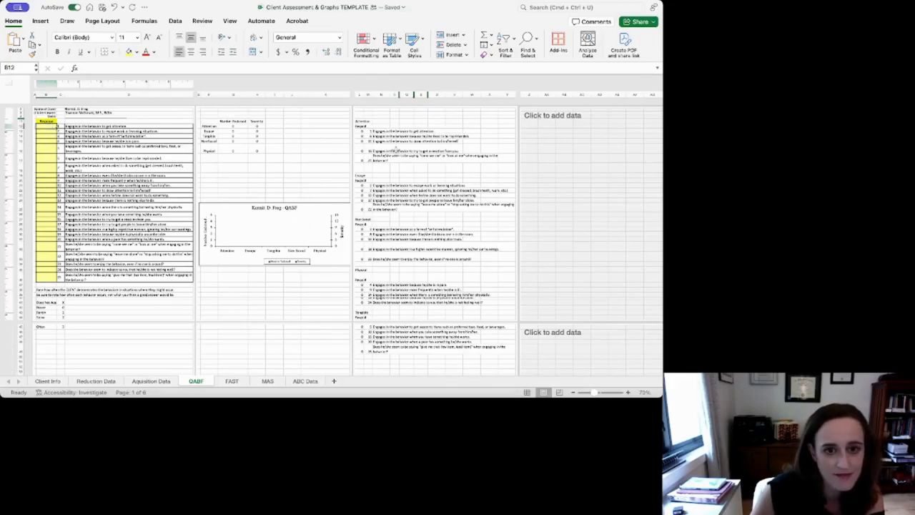
pyautogui.click(231, 381)
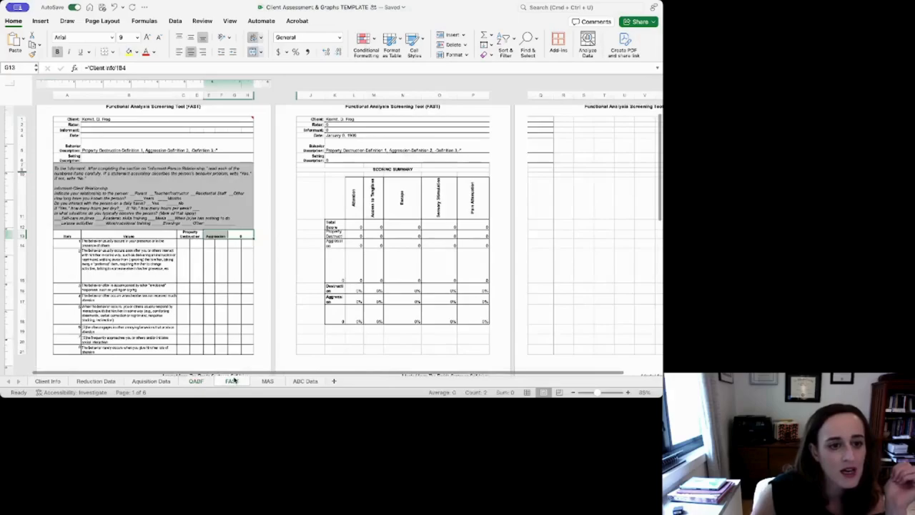
# Answer FAST items Yes or No and check the resulting scoring summary and chart.
pyautogui.click(183, 245)
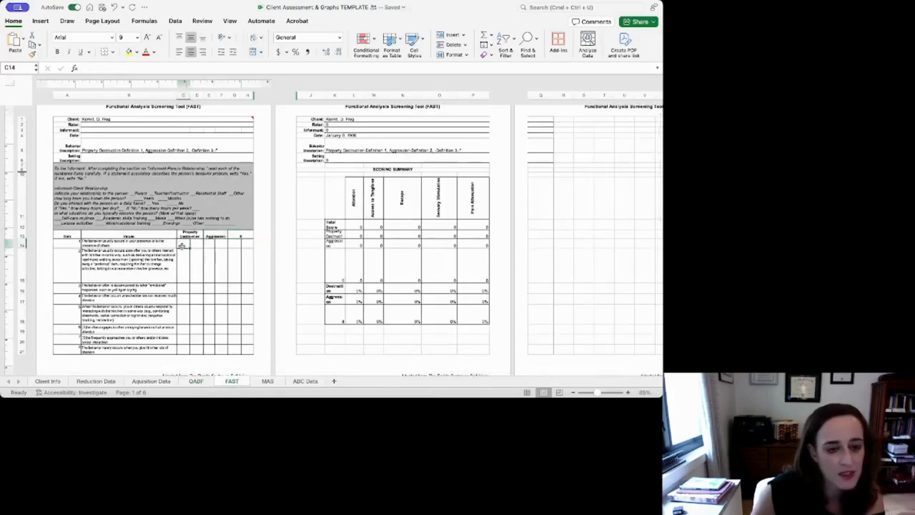
pyautogui.moveTo(373, 270)
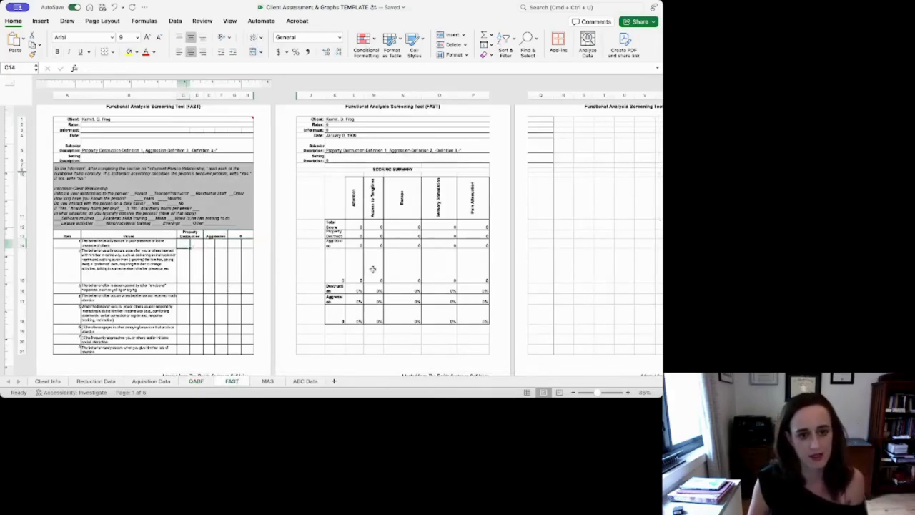
pyautogui.write('Yes')
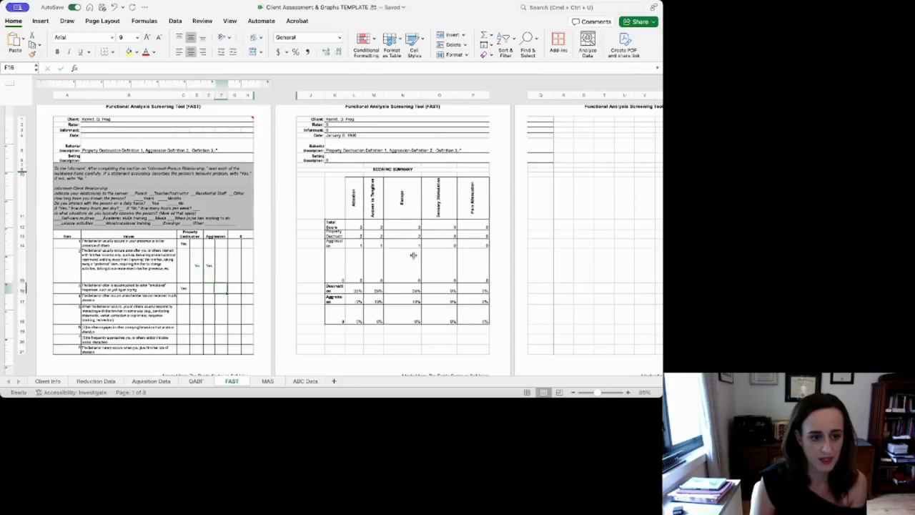
pyautogui.write('No')
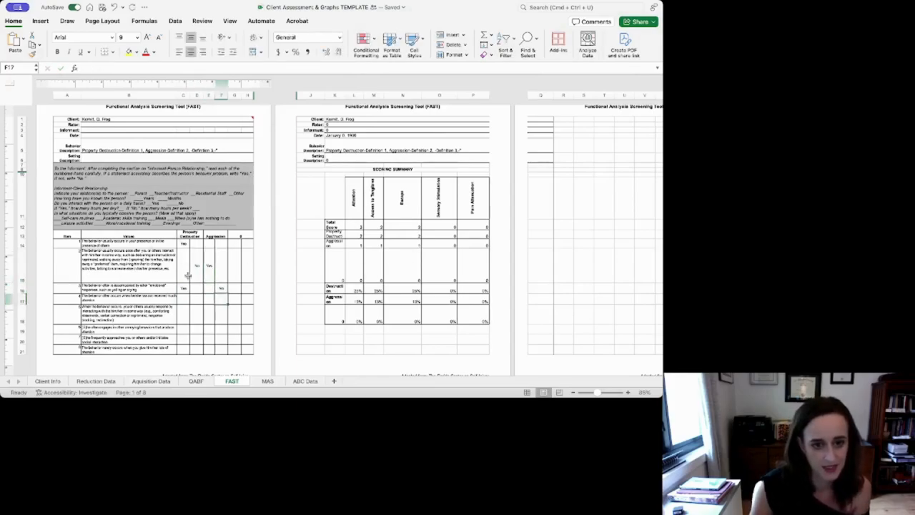
pyautogui.scroll(-3)
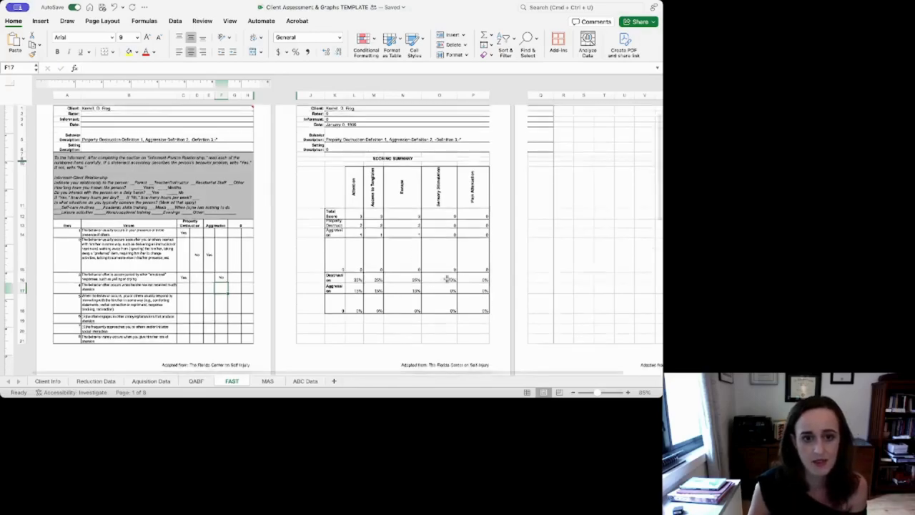
pyautogui.scroll(-3)
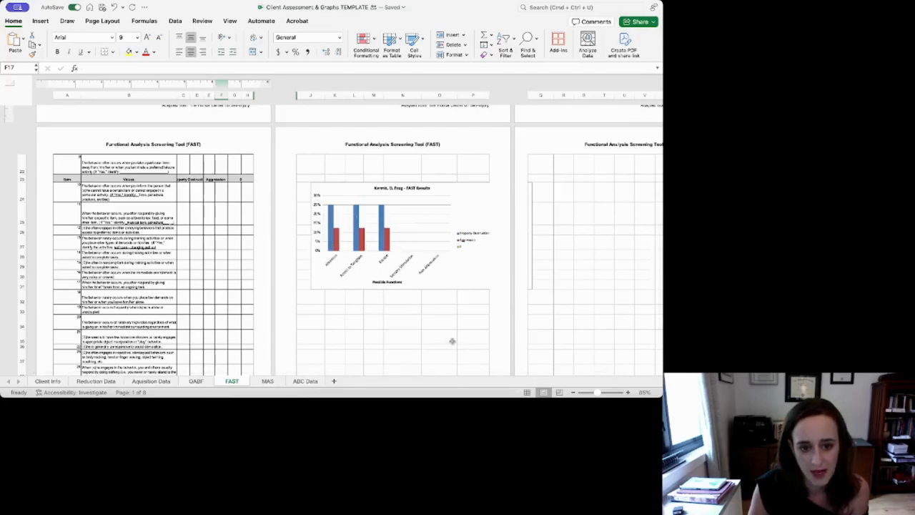
pyautogui.scroll(-3)
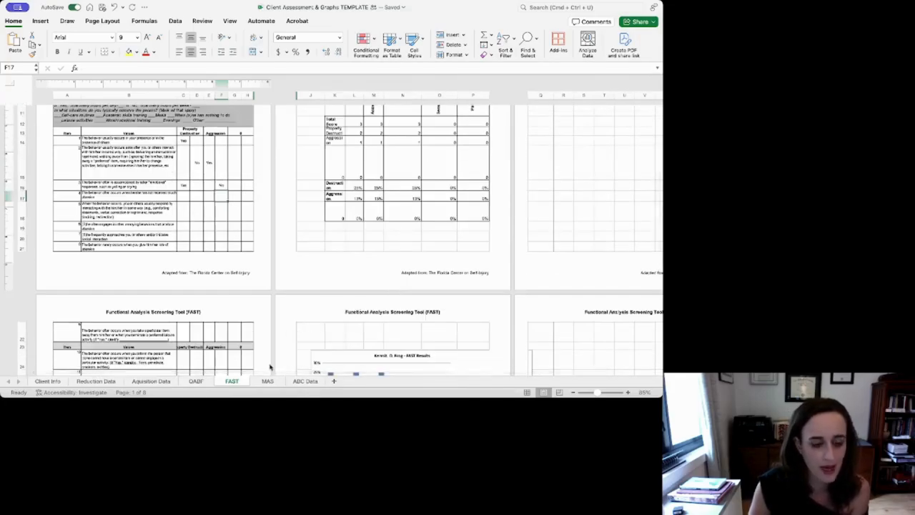
pyautogui.click(267, 380)
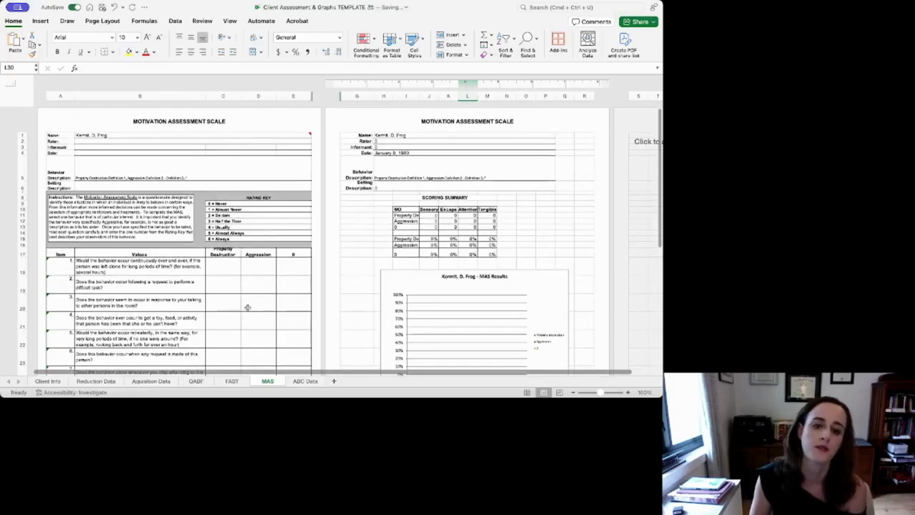
pyautogui.moveTo(369, 318)
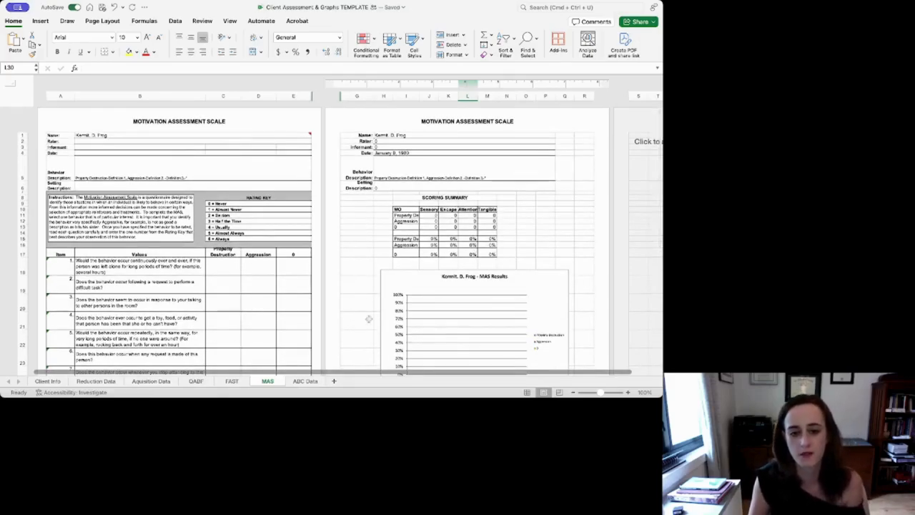
# Scroll the MAS sheet and rate the first Property Destruction item 6.
pyautogui.scroll(-3)
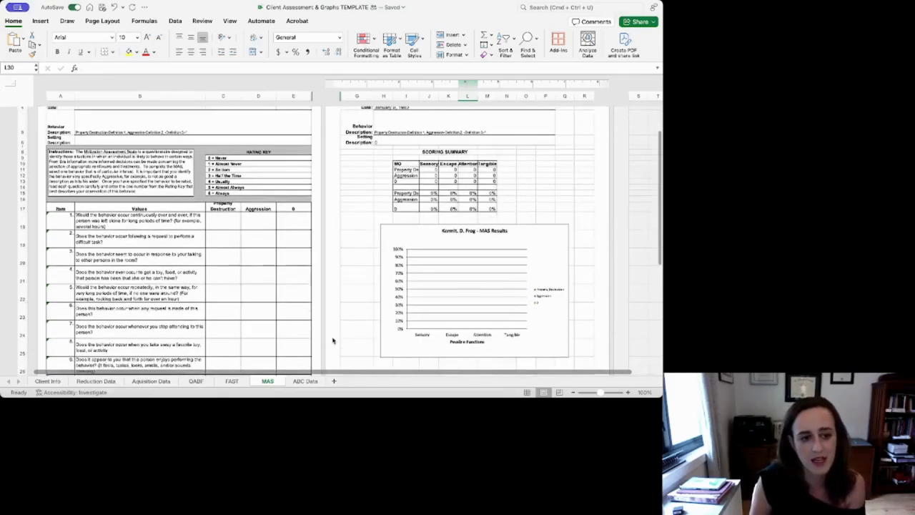
pyautogui.click(223, 220)
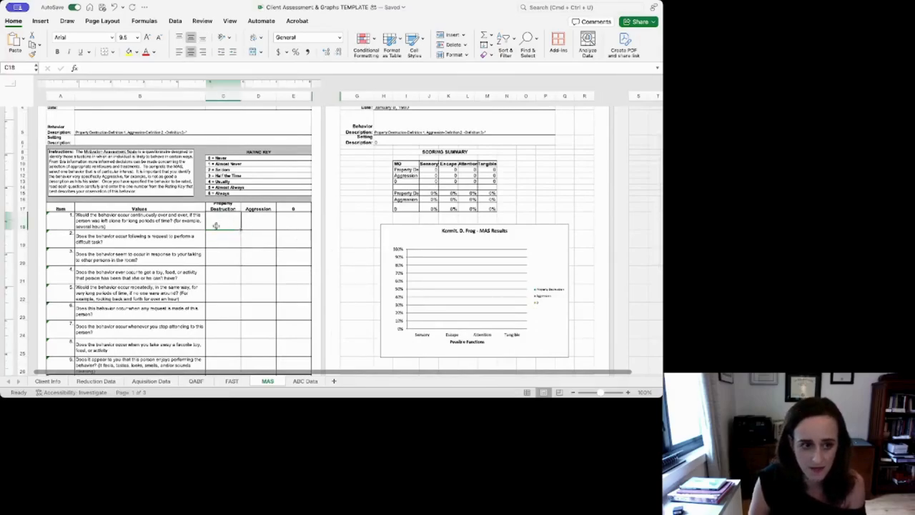
pyautogui.moveTo(257, 225)
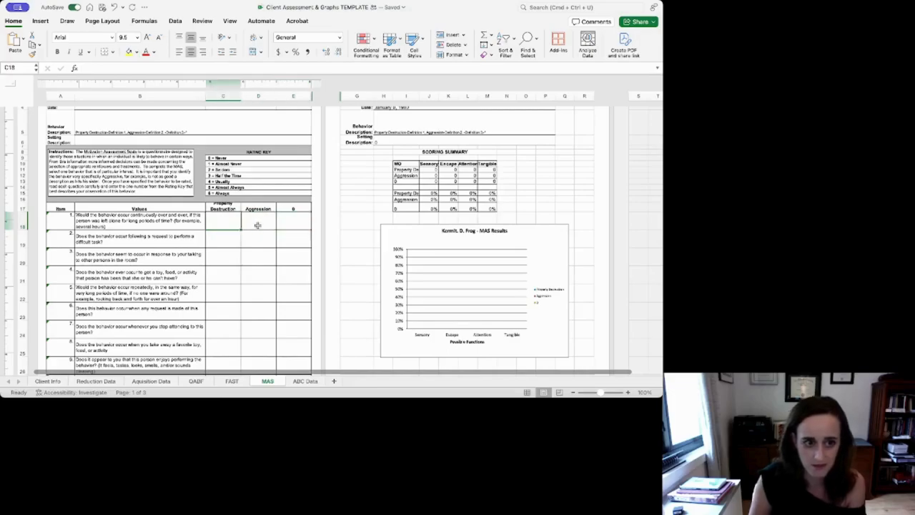
pyautogui.write('6')
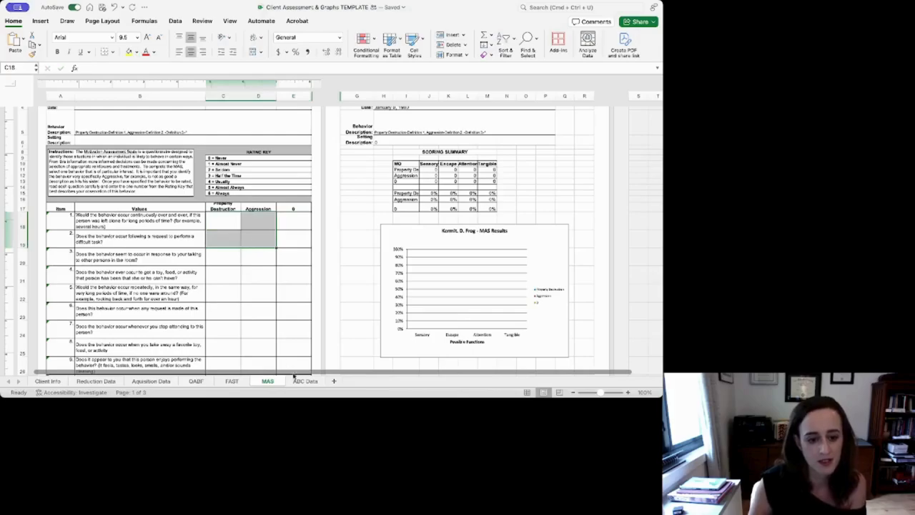
# Open ABC Data and inspect the cells below the Consequence and Antecedent lists.
pyautogui.click(306, 381)
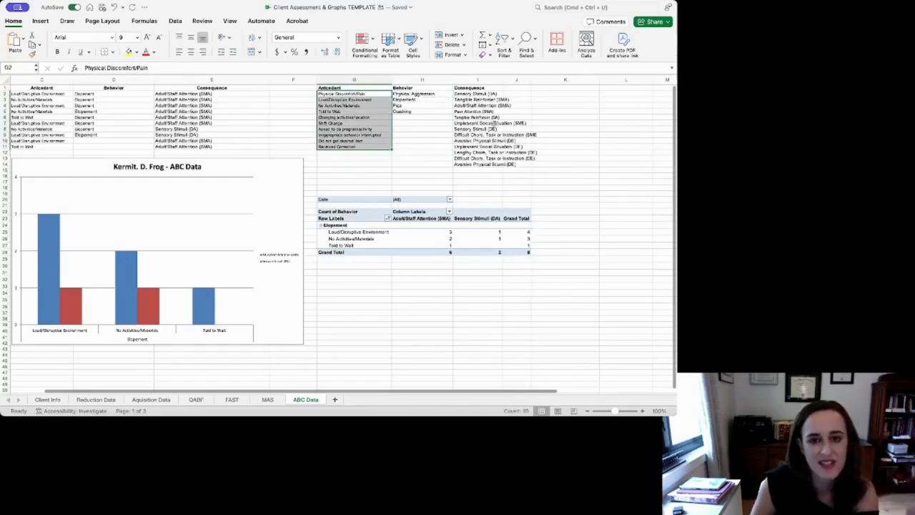
pyautogui.click(478, 92)
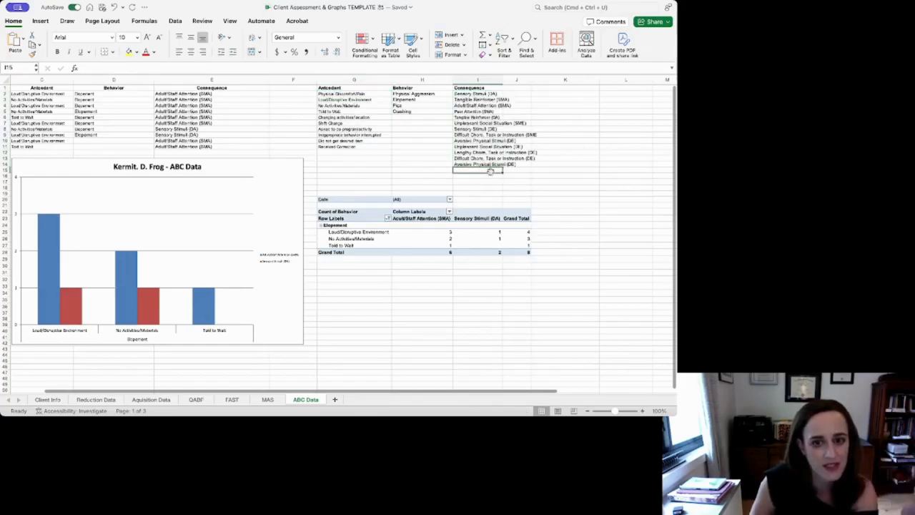
pyautogui.click(354, 152)
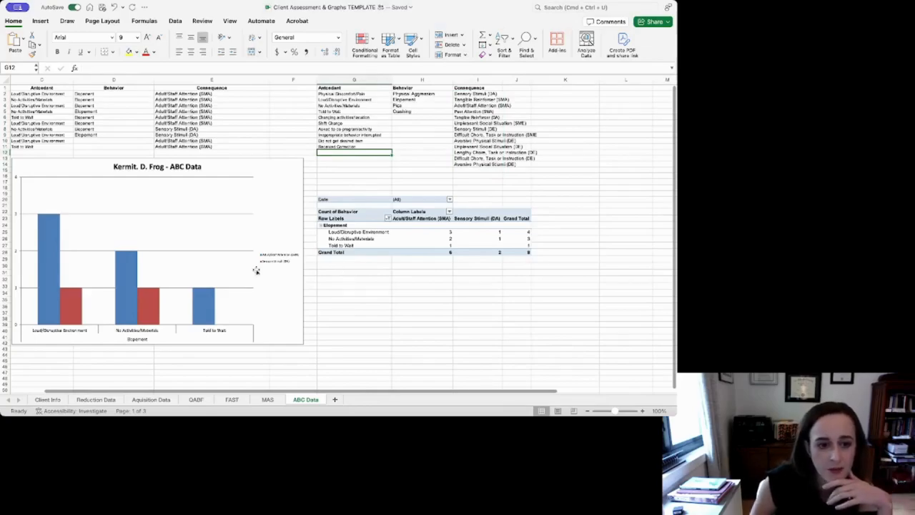
pyautogui.moveTo(117, 116)
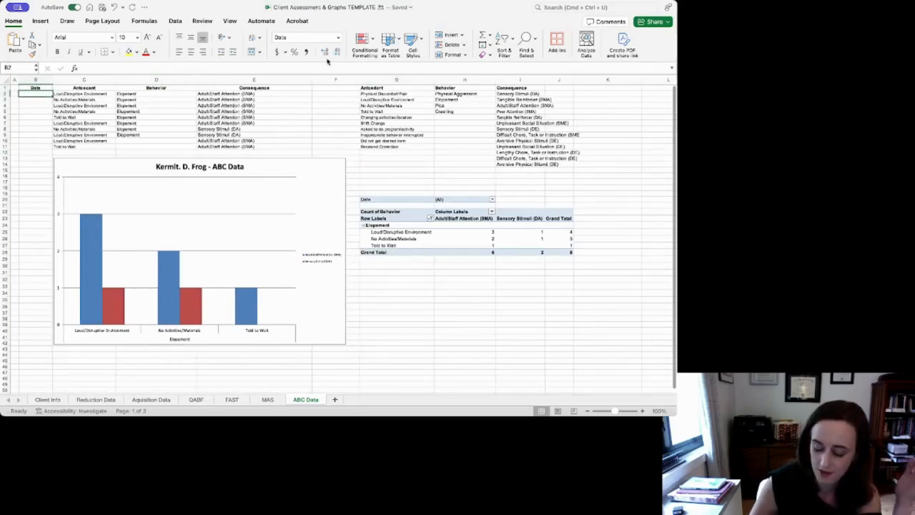
# Label the new Date column and enter 6/1/24 for the first ABC record.
pyautogui.write('d')
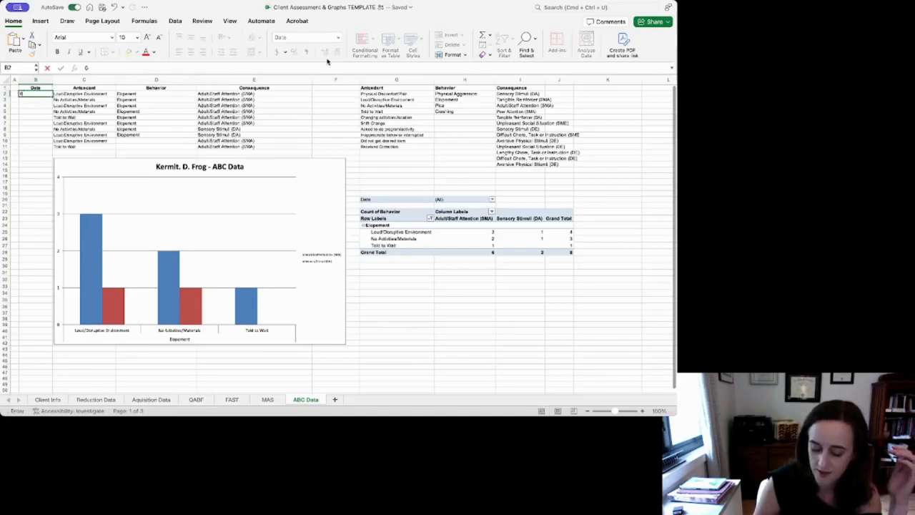
pyautogui.write('6/1/24')
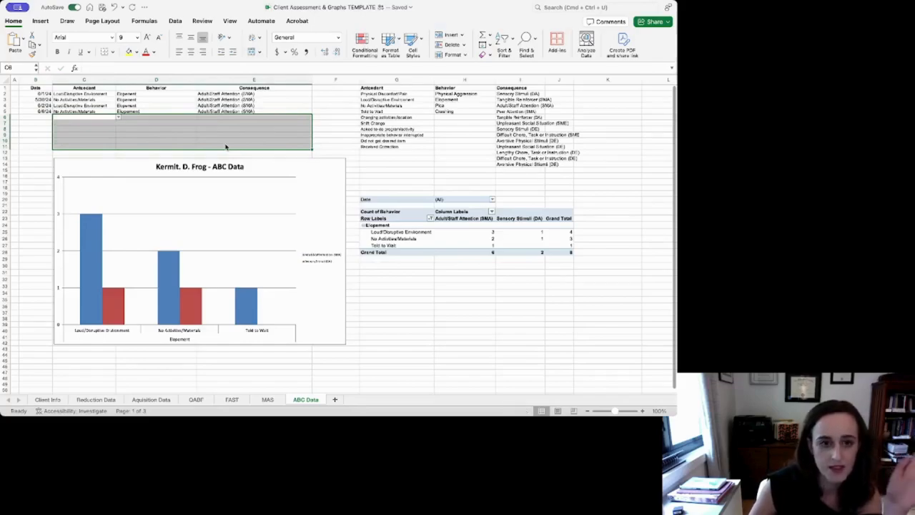
pyautogui.click(384, 244)
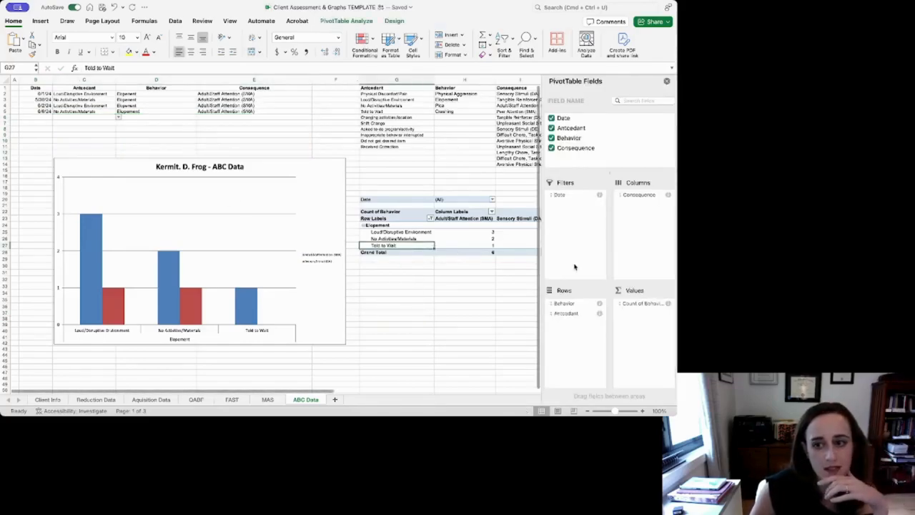
pyautogui.moveTo(307, 252)
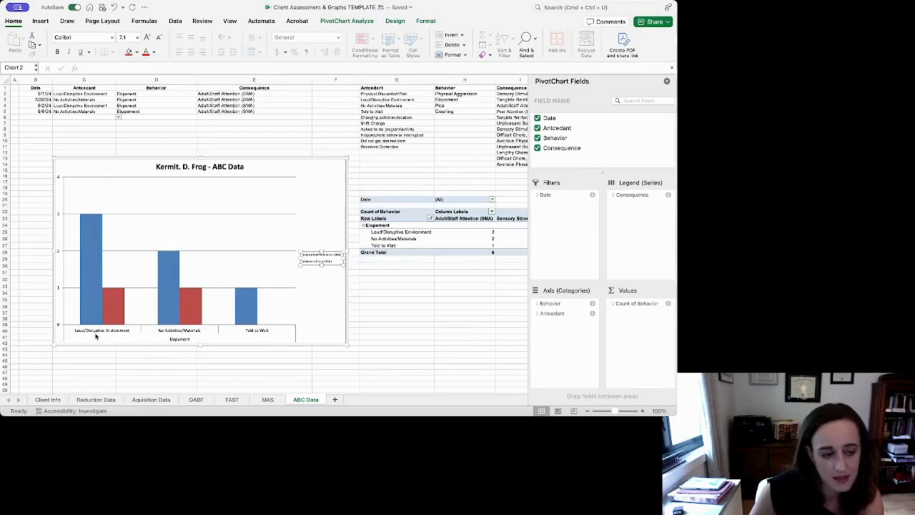
pyautogui.moveTo(288, 291)
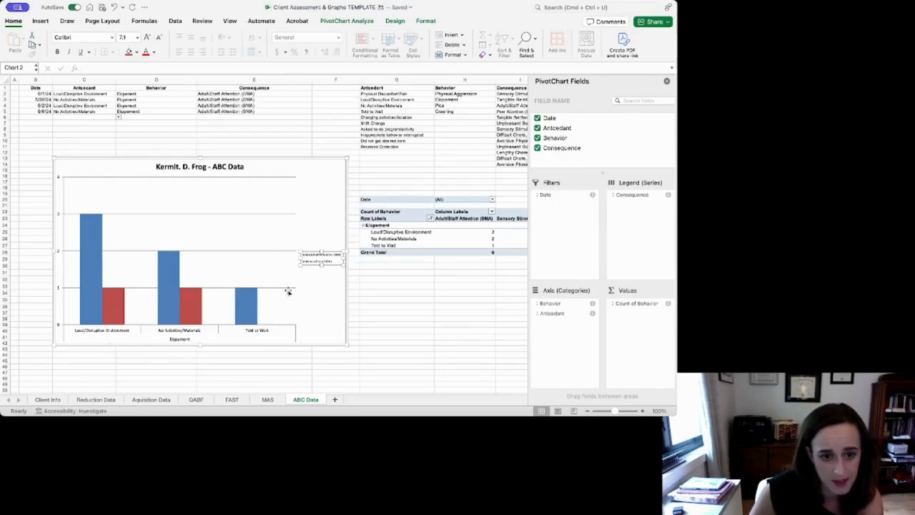
pyautogui.moveTo(85, 221)
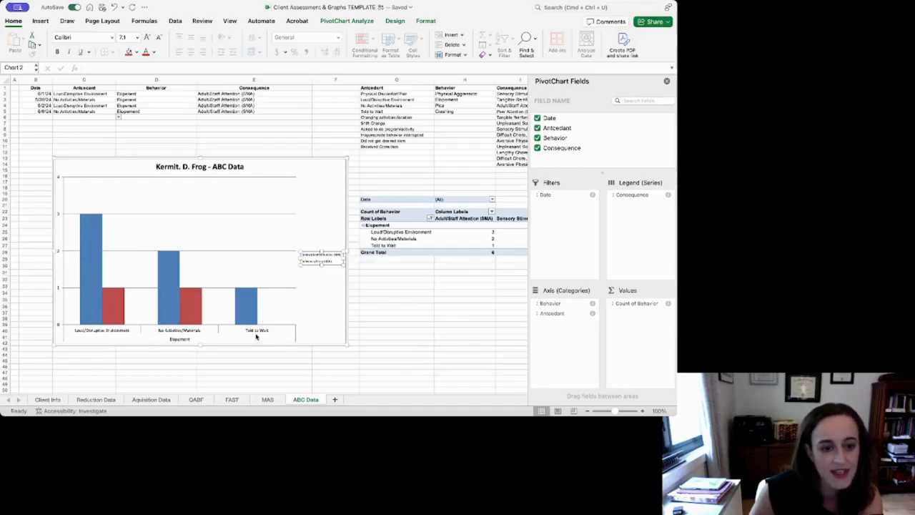
# Select the pivot chart's series and add a field so it counts Elopement by consequence.
pyautogui.click(89, 286)
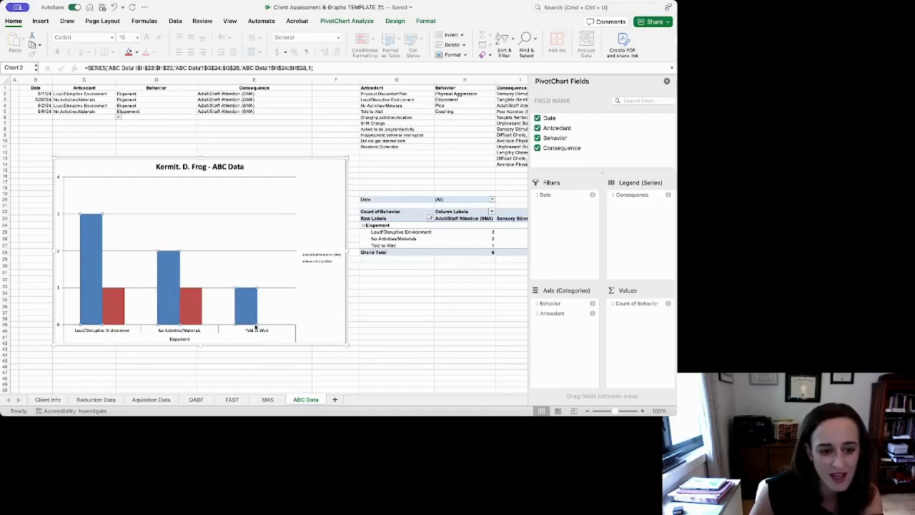
pyautogui.moveTo(329, 271)
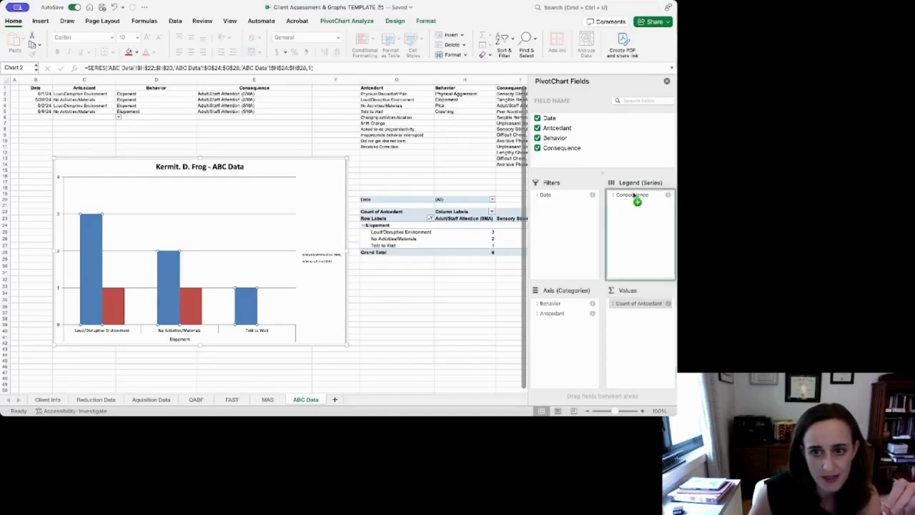
pyautogui.click(538, 148)
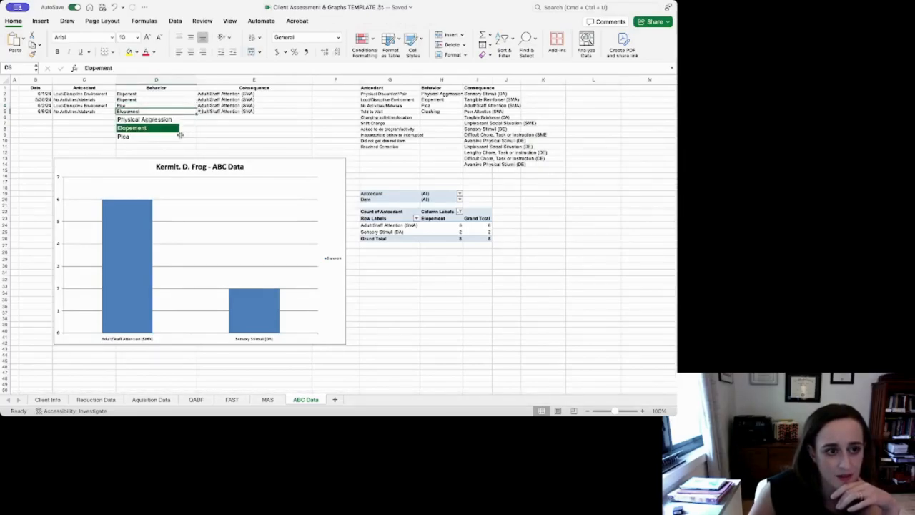
# Set the fourth entry's behavior to Pica, refresh the chart, and begin a new entry.
pyautogui.click(200, 250)
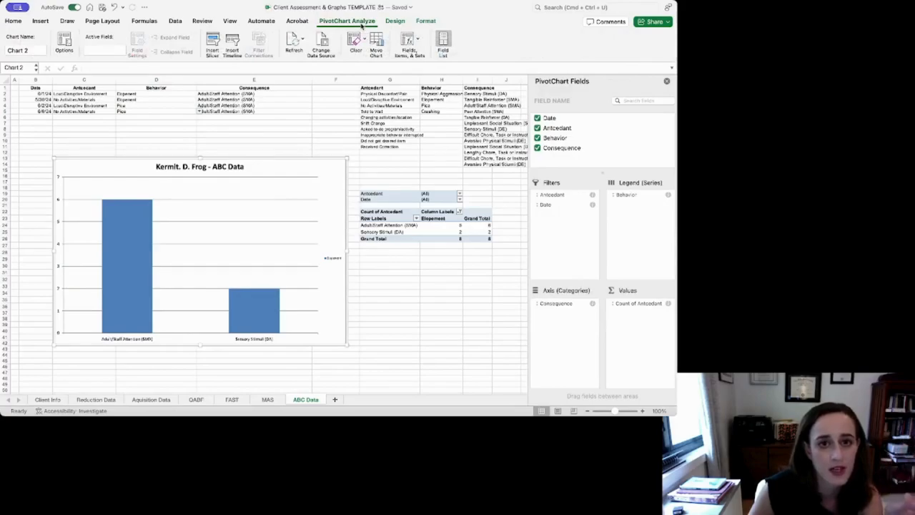
pyautogui.moveTo(330, 124)
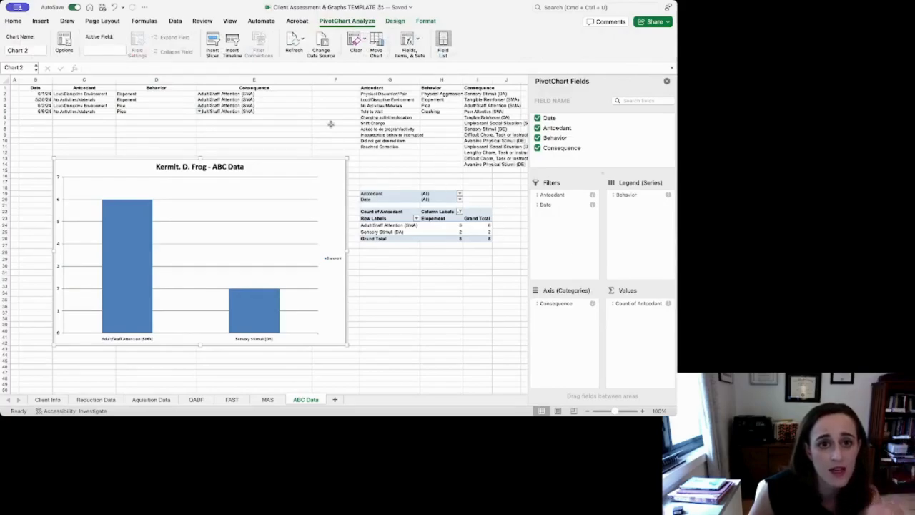
pyautogui.click(294, 41)
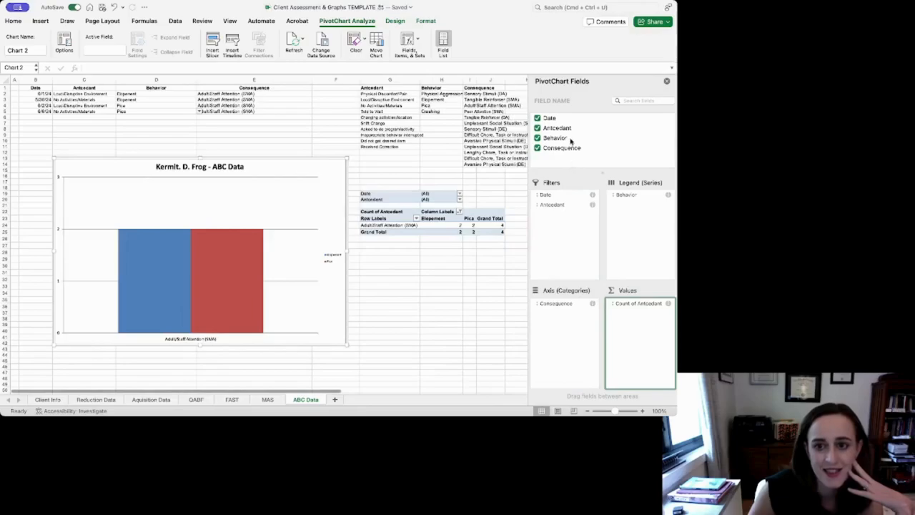
pyautogui.click(537, 138)
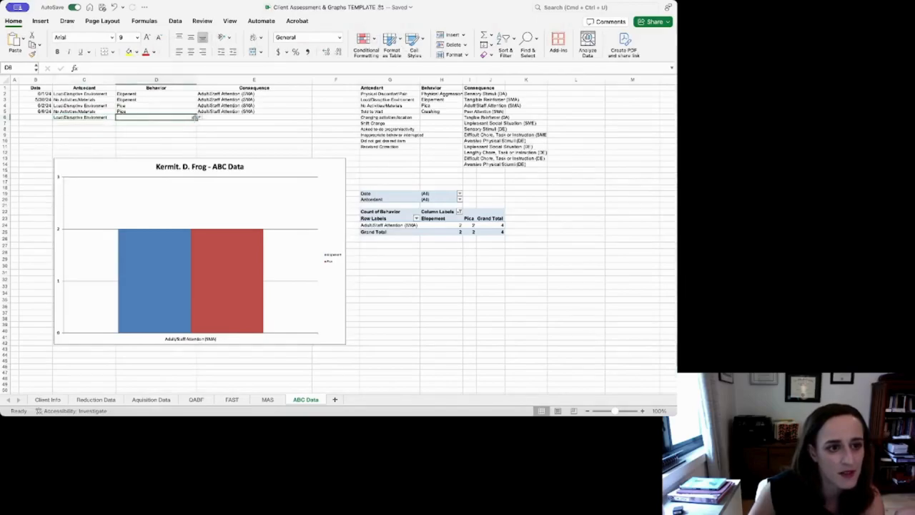
# Set the new 6/7/24 entry's behavior to Pica and refresh the chart to include it.
pyautogui.click(254, 111)
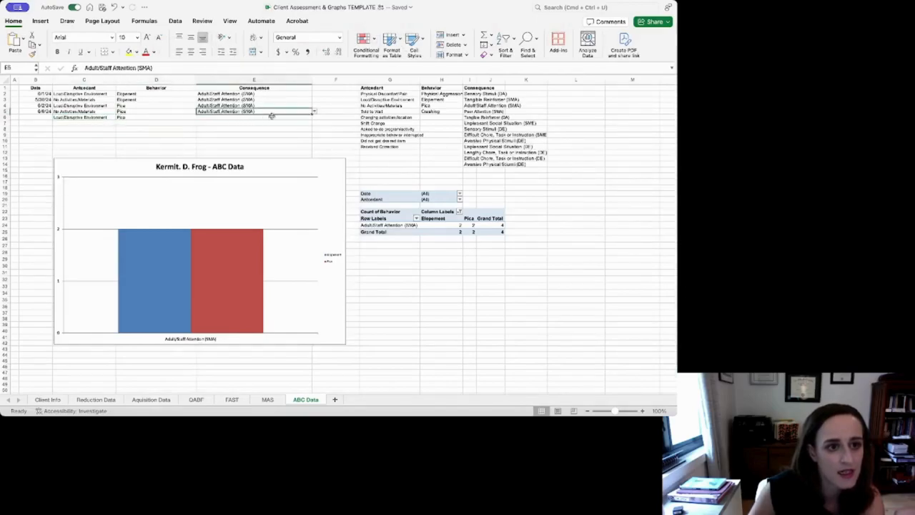
pyautogui.click(254, 117)
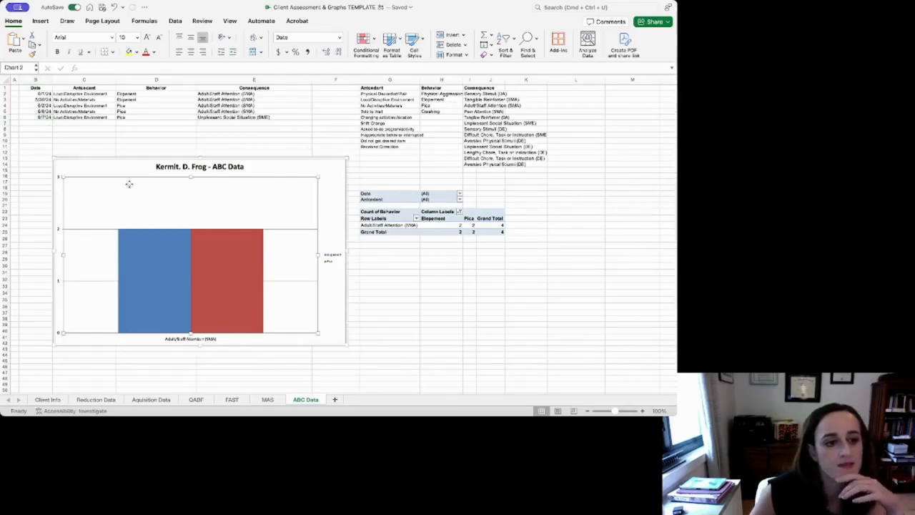
pyautogui.click(200, 278)
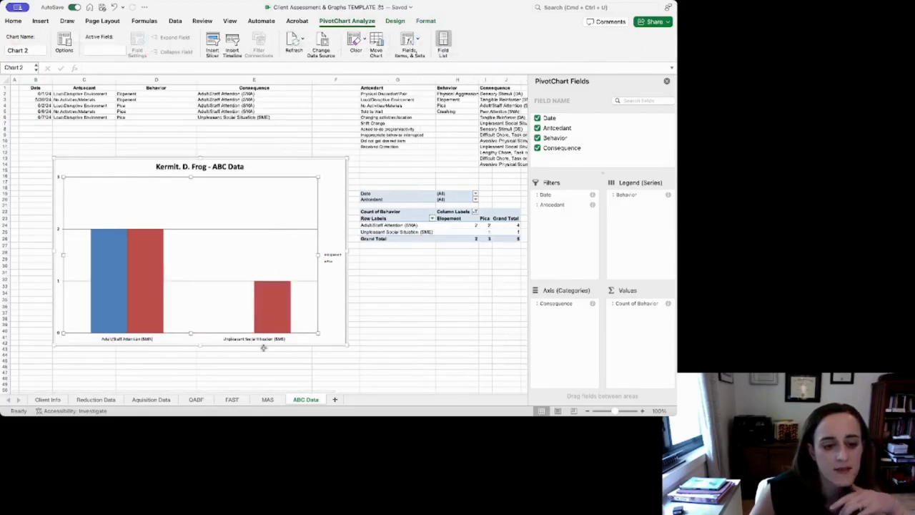
pyautogui.moveTo(237, 339)
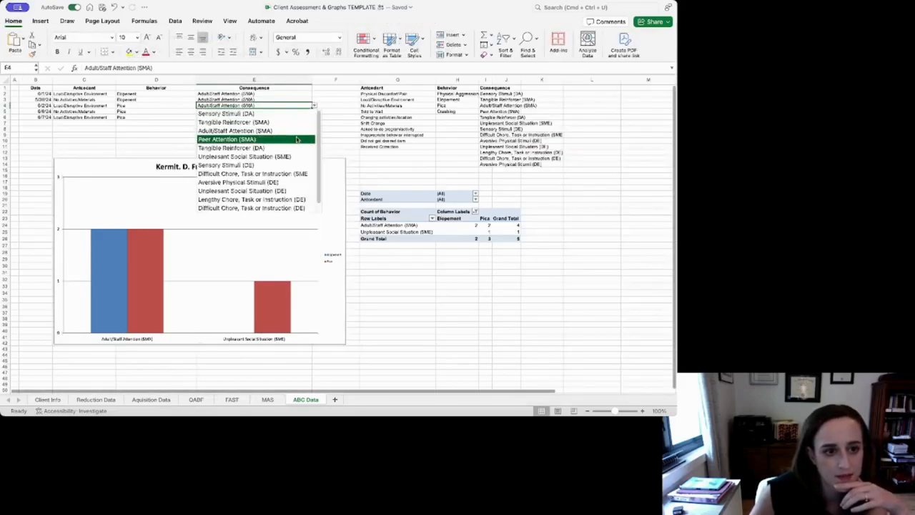
# Change the third entry's consequence to Lengthy Chore, Task or Instruction (DE).
pyautogui.click(253, 200)
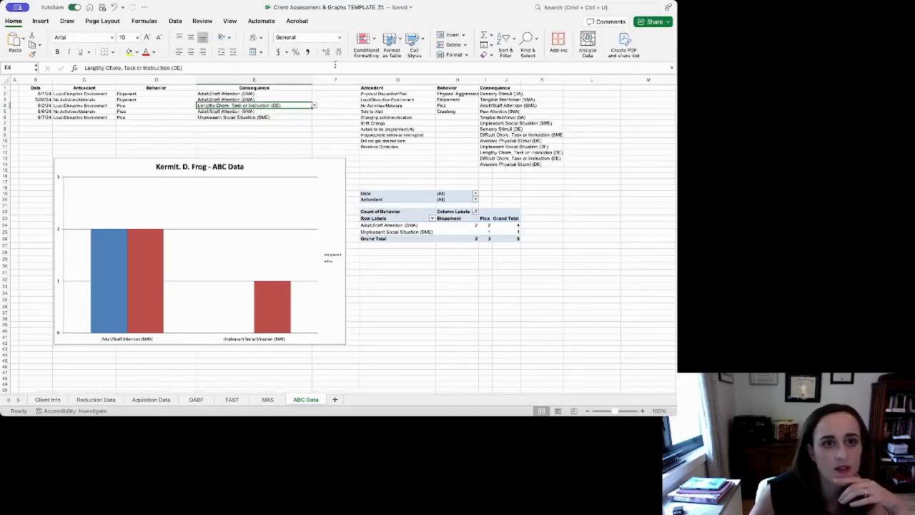
pyautogui.click(396, 224)
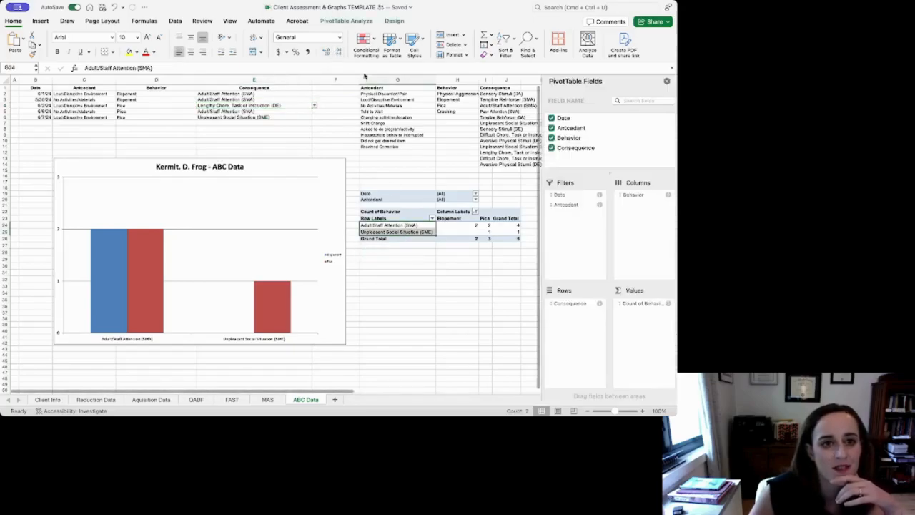
# Refresh the pivot table and move Antecedent out of Filters into Columns.
pyautogui.click(345, 20)
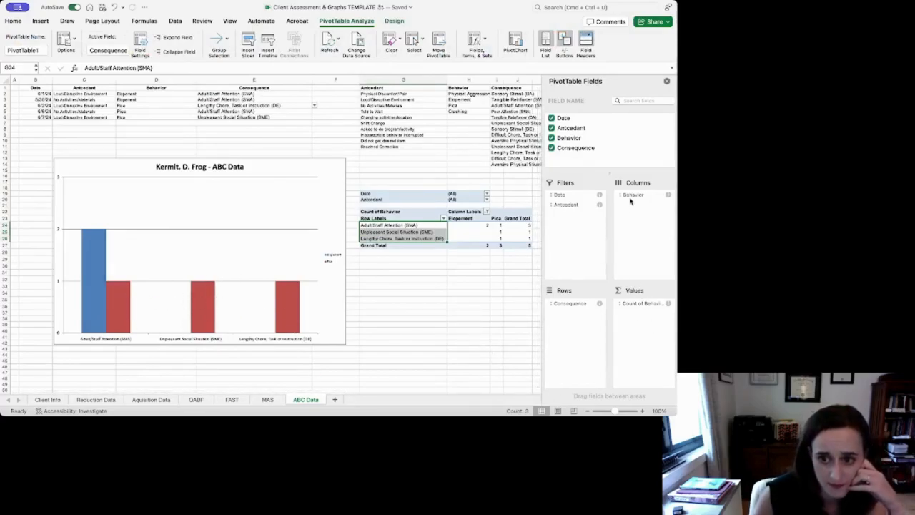
pyautogui.moveTo(405, 265)
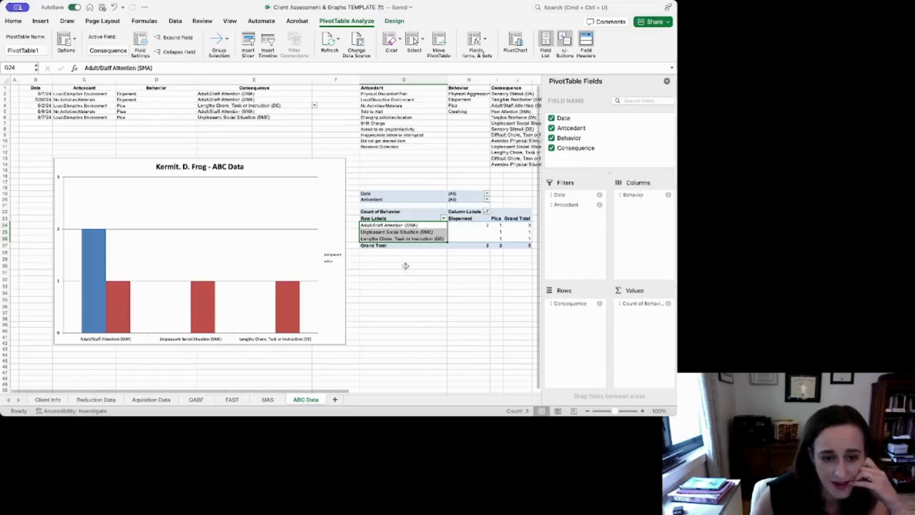
pyautogui.moveTo(220, 303)
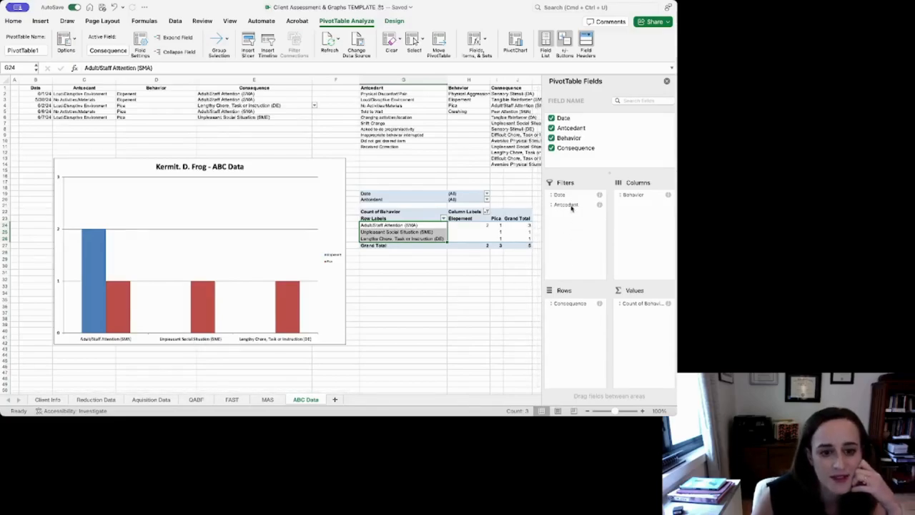
pyautogui.click(564, 204)
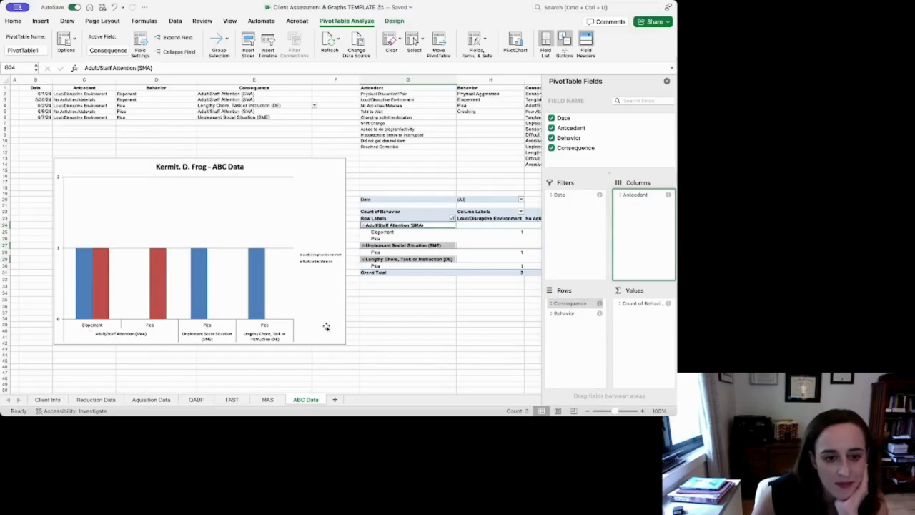
pyautogui.moveTo(207, 328)
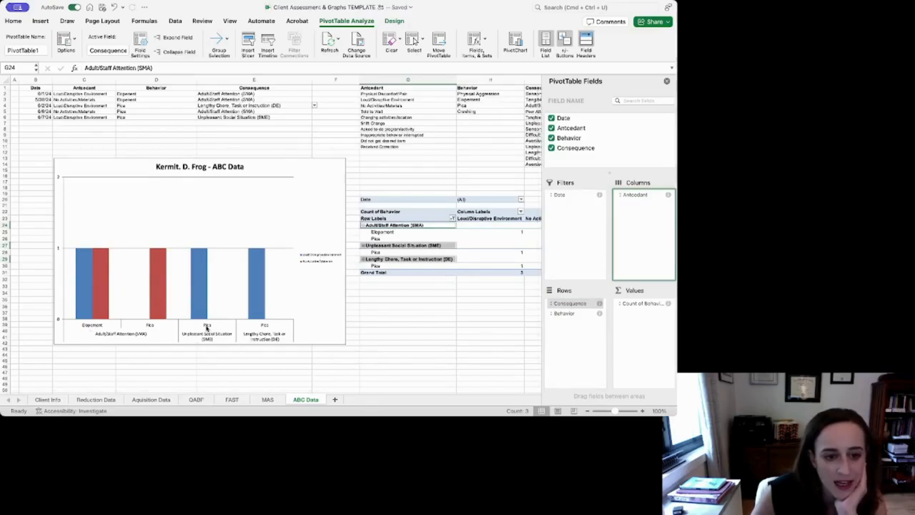
pyautogui.moveTo(315, 252)
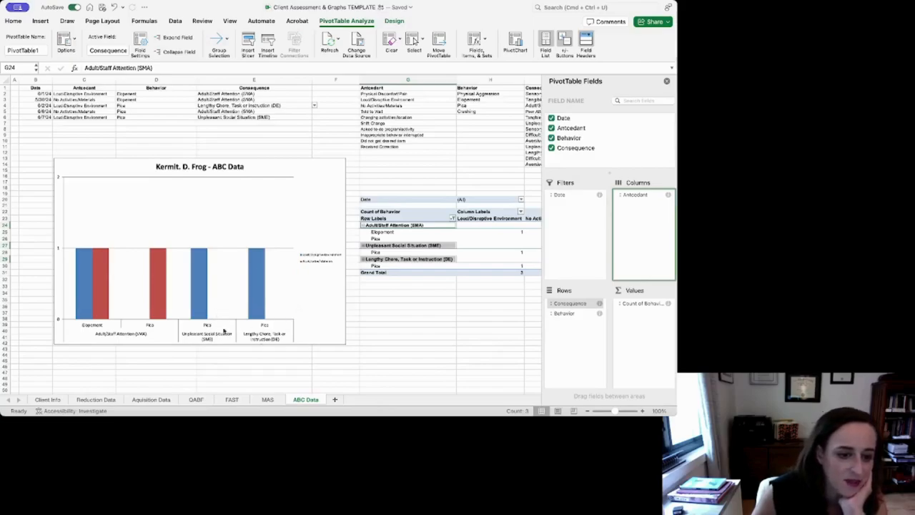
pyautogui.moveTo(591, 207)
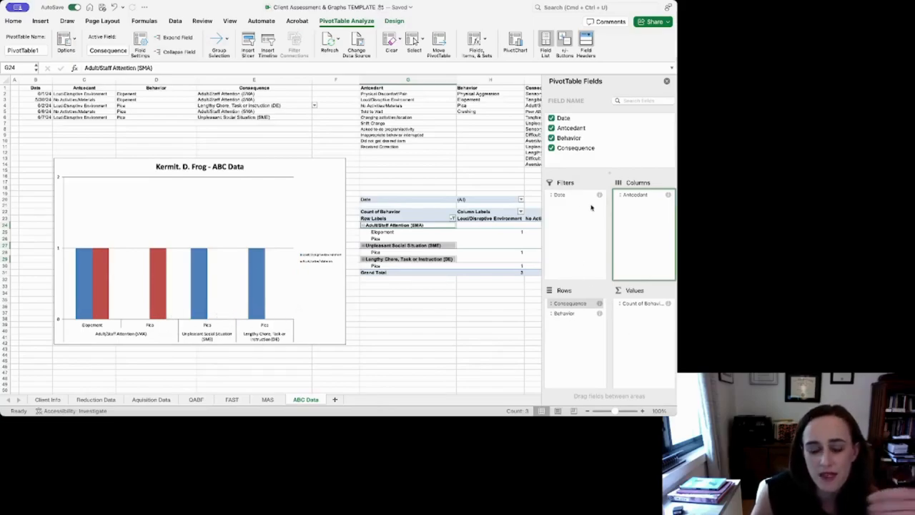